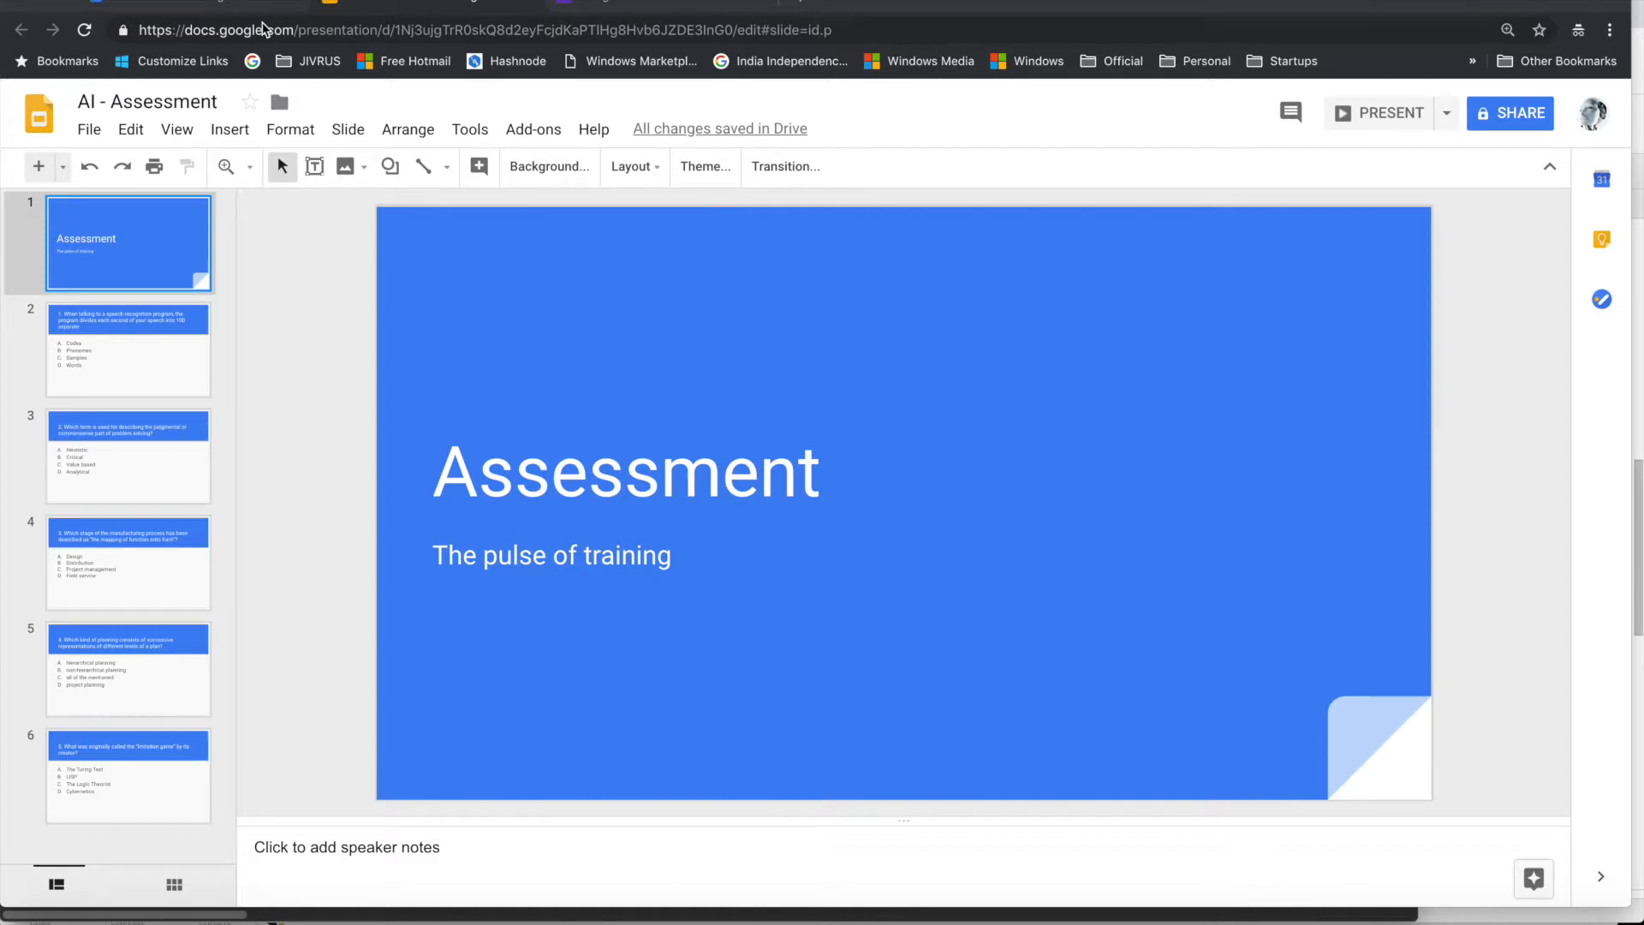
mouse_move(456, 270)
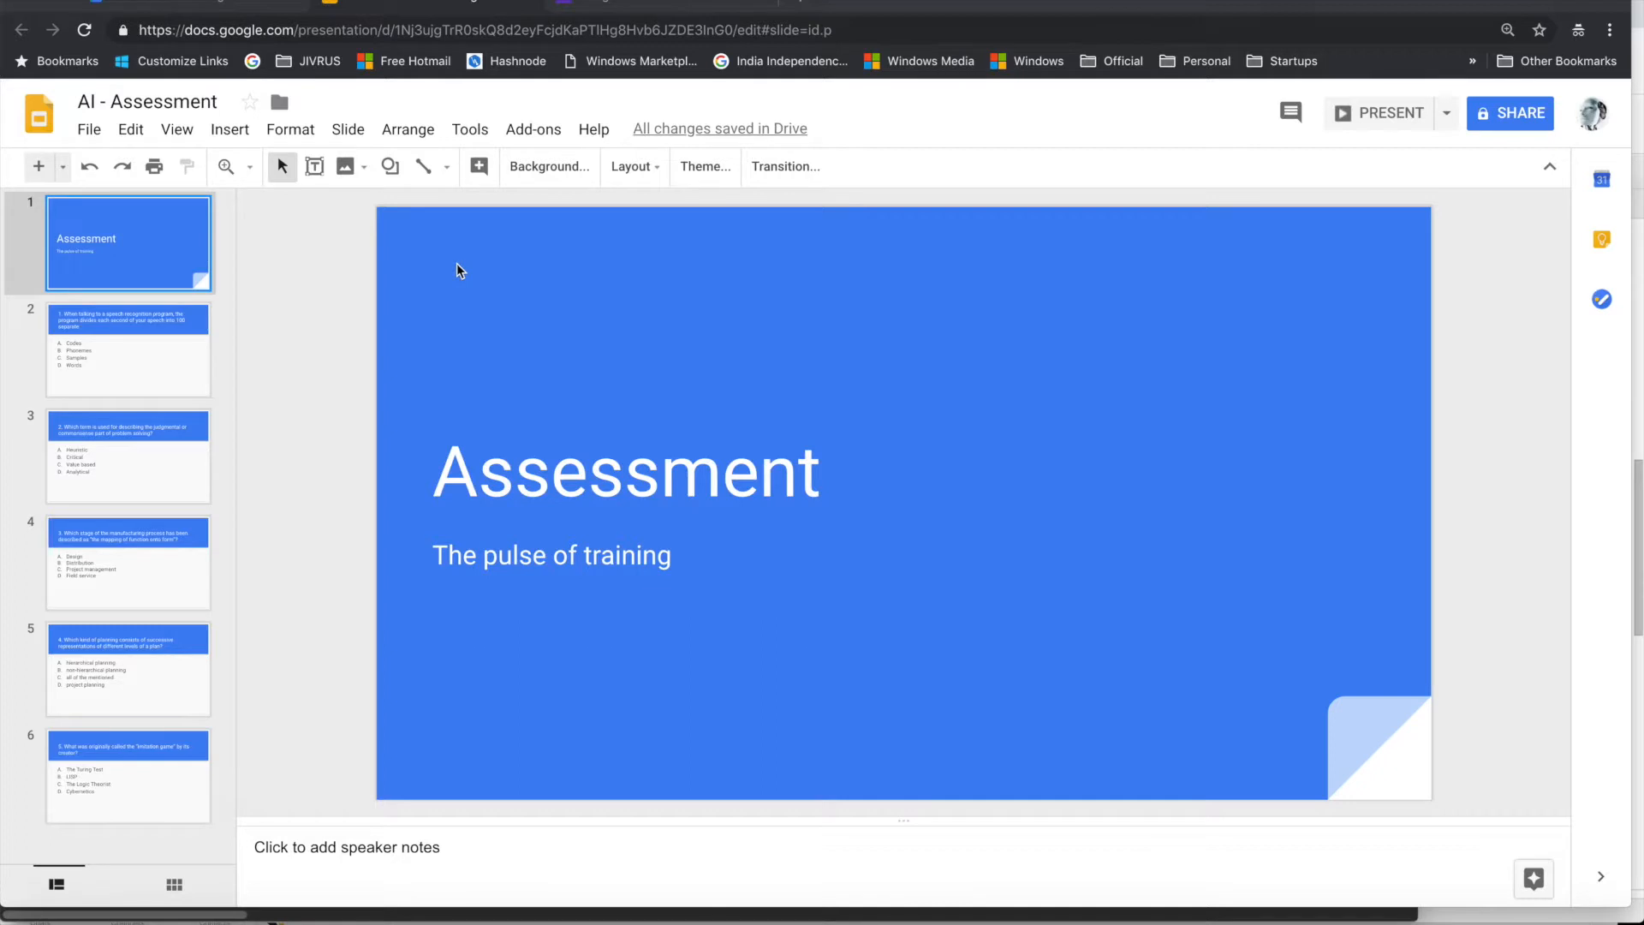
mouse_move(172, 380)
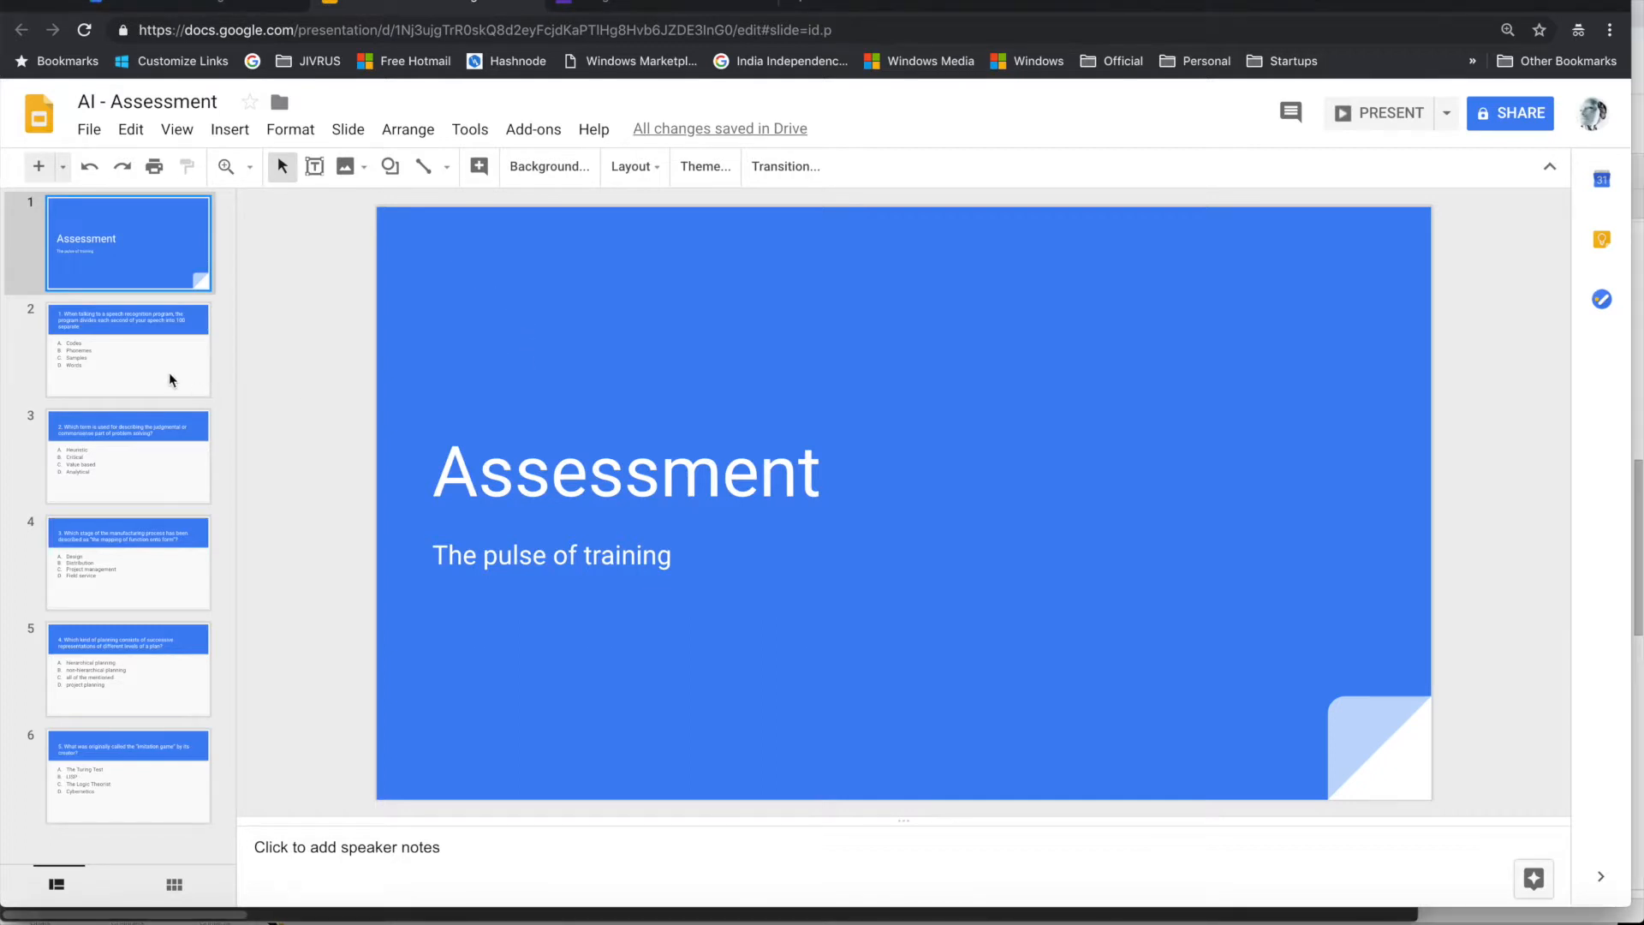
Step: Look over the question 2 and question 4 slides of the AI - Assessment deck
left_click(127, 456)
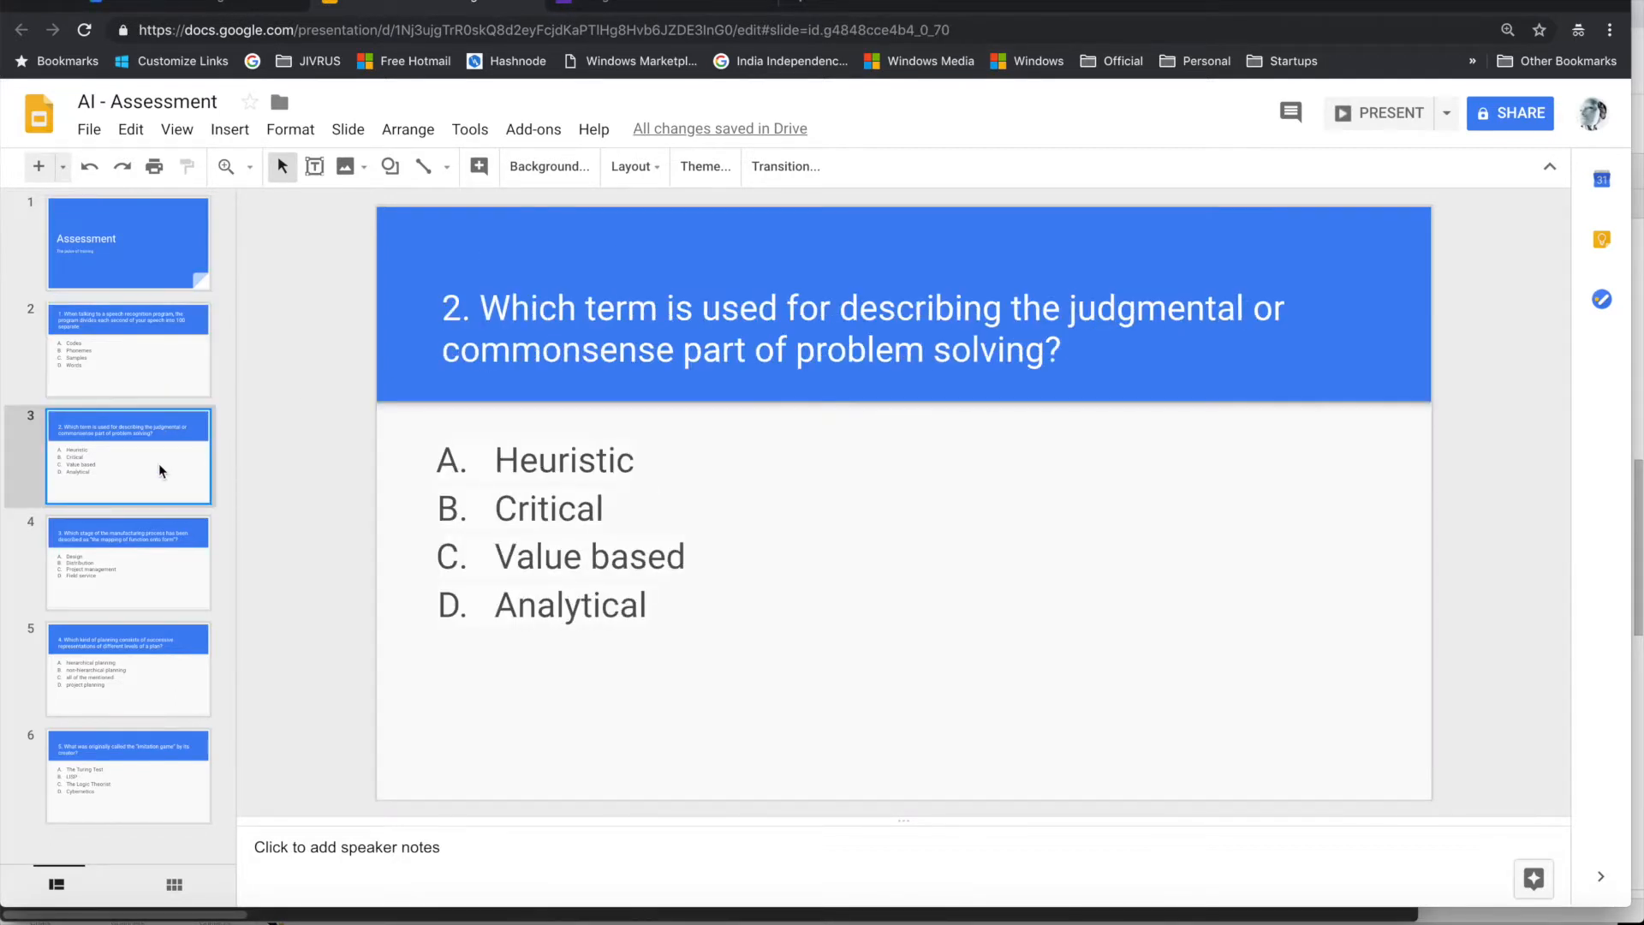
left_click(128, 669)
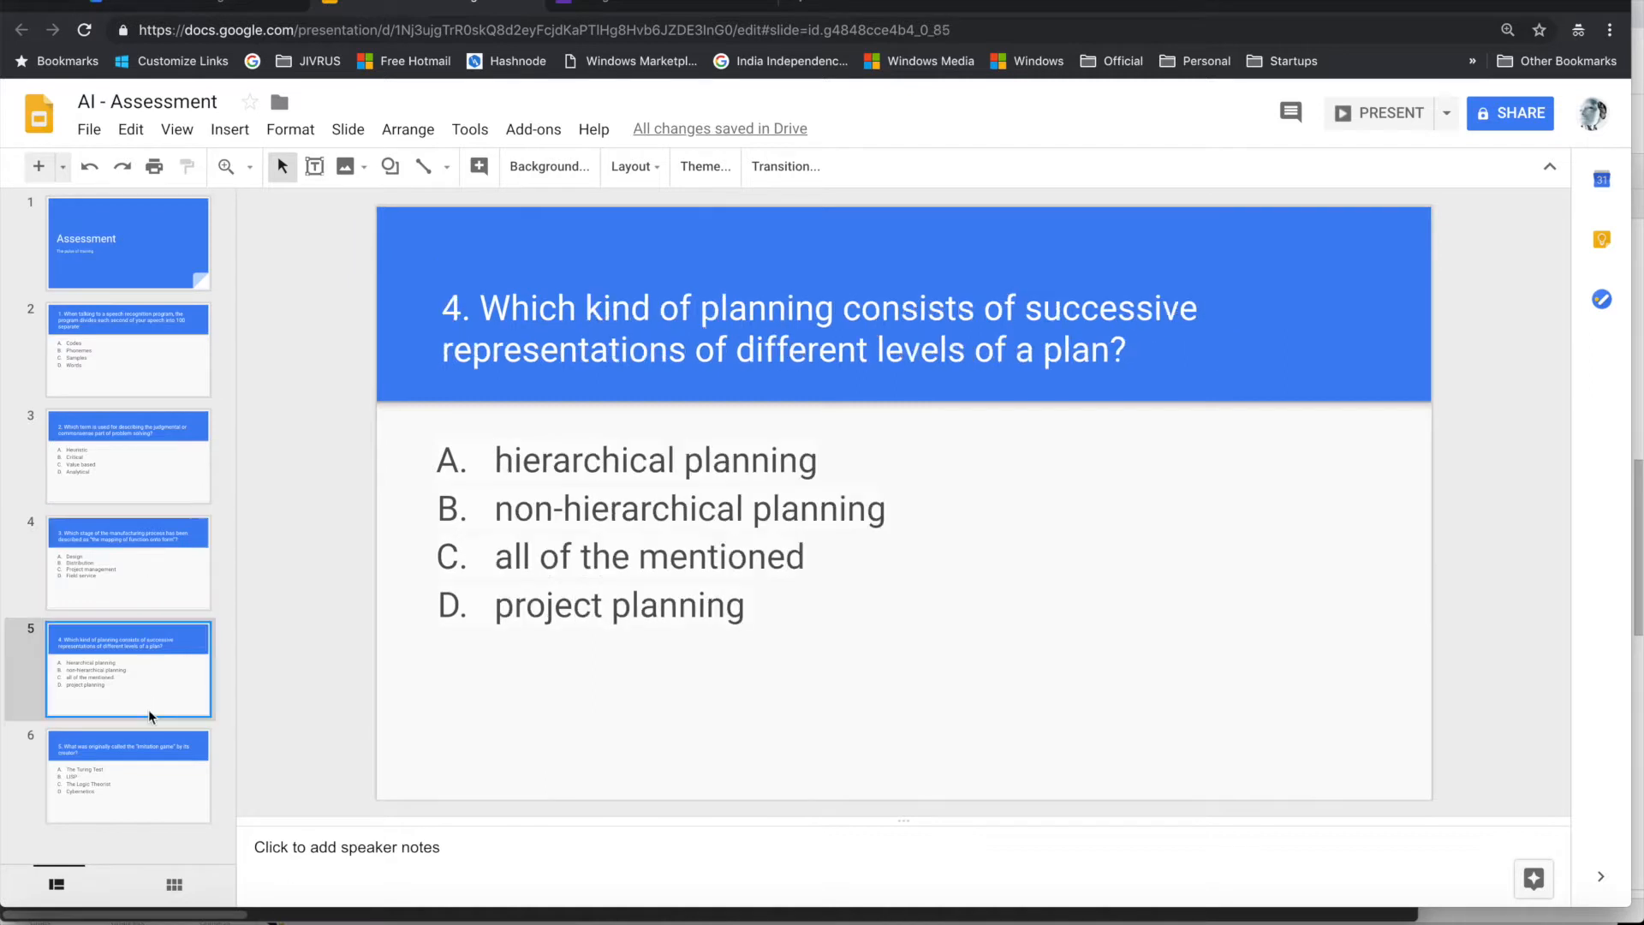
mouse_move(173, 543)
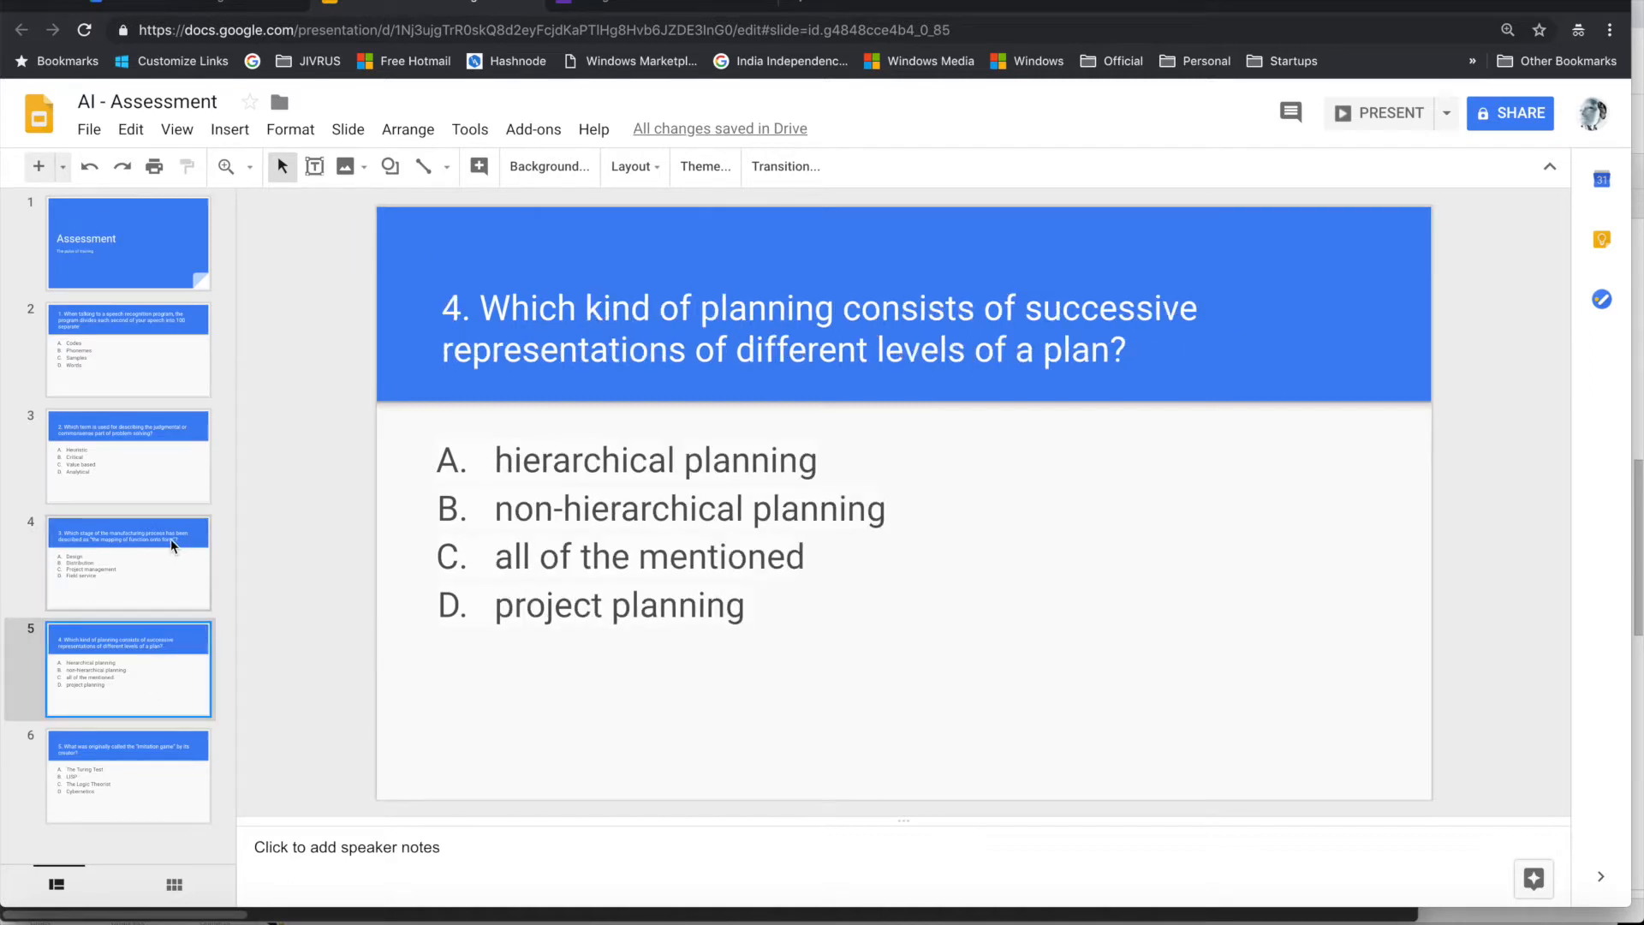
mouse_move(206, 439)
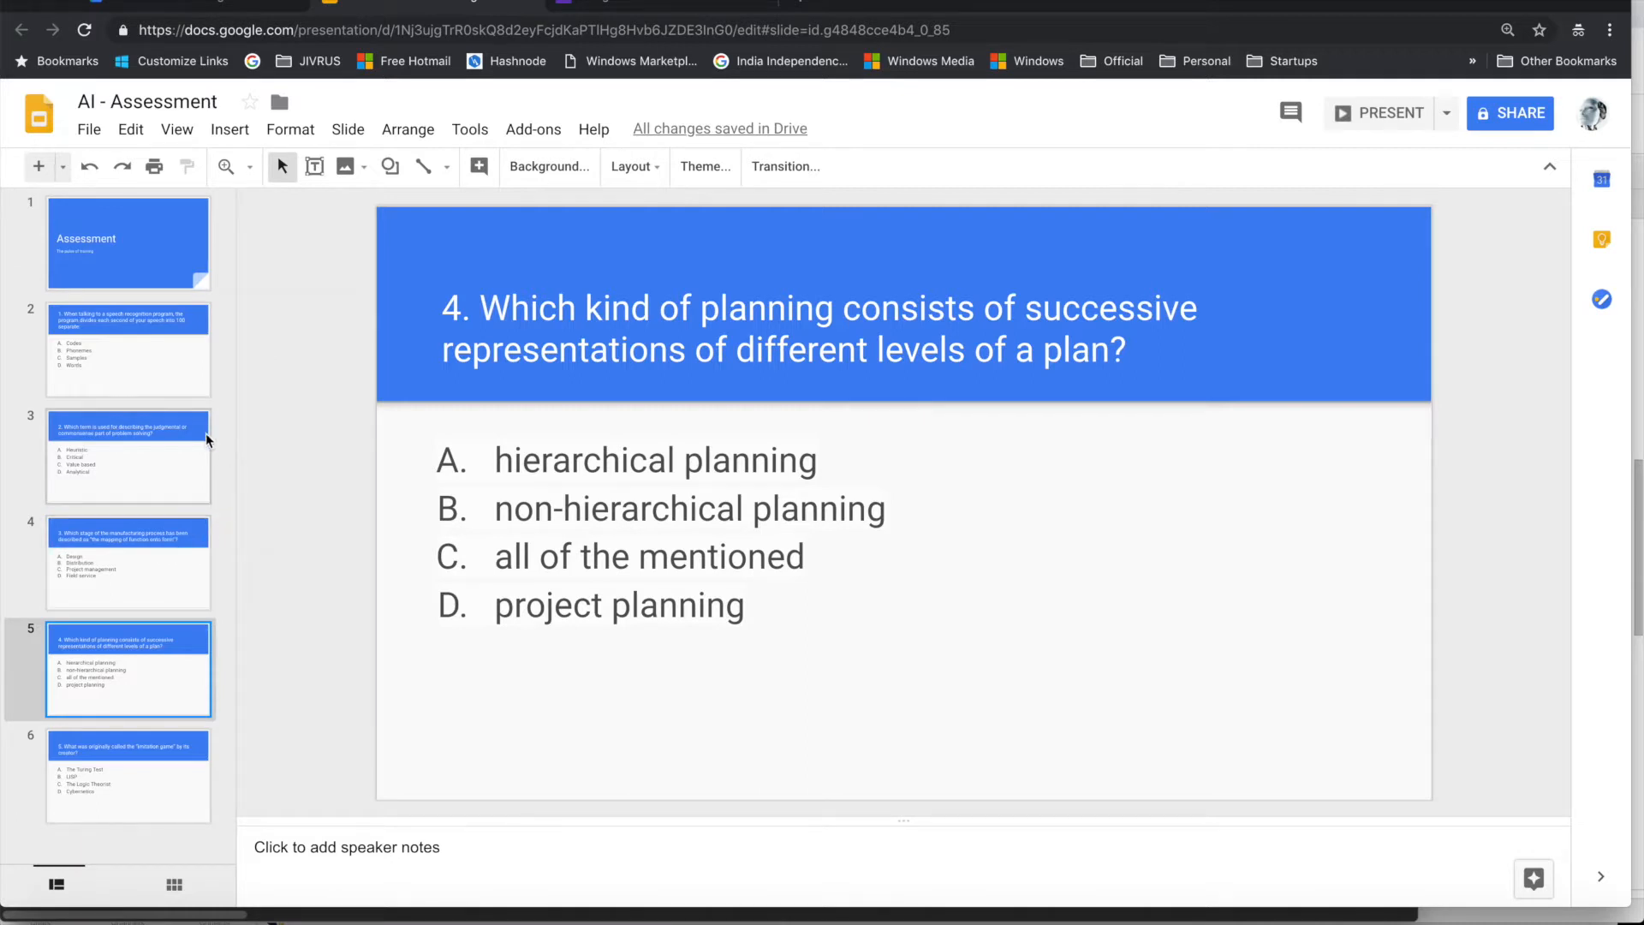
mouse_move(333, 435)
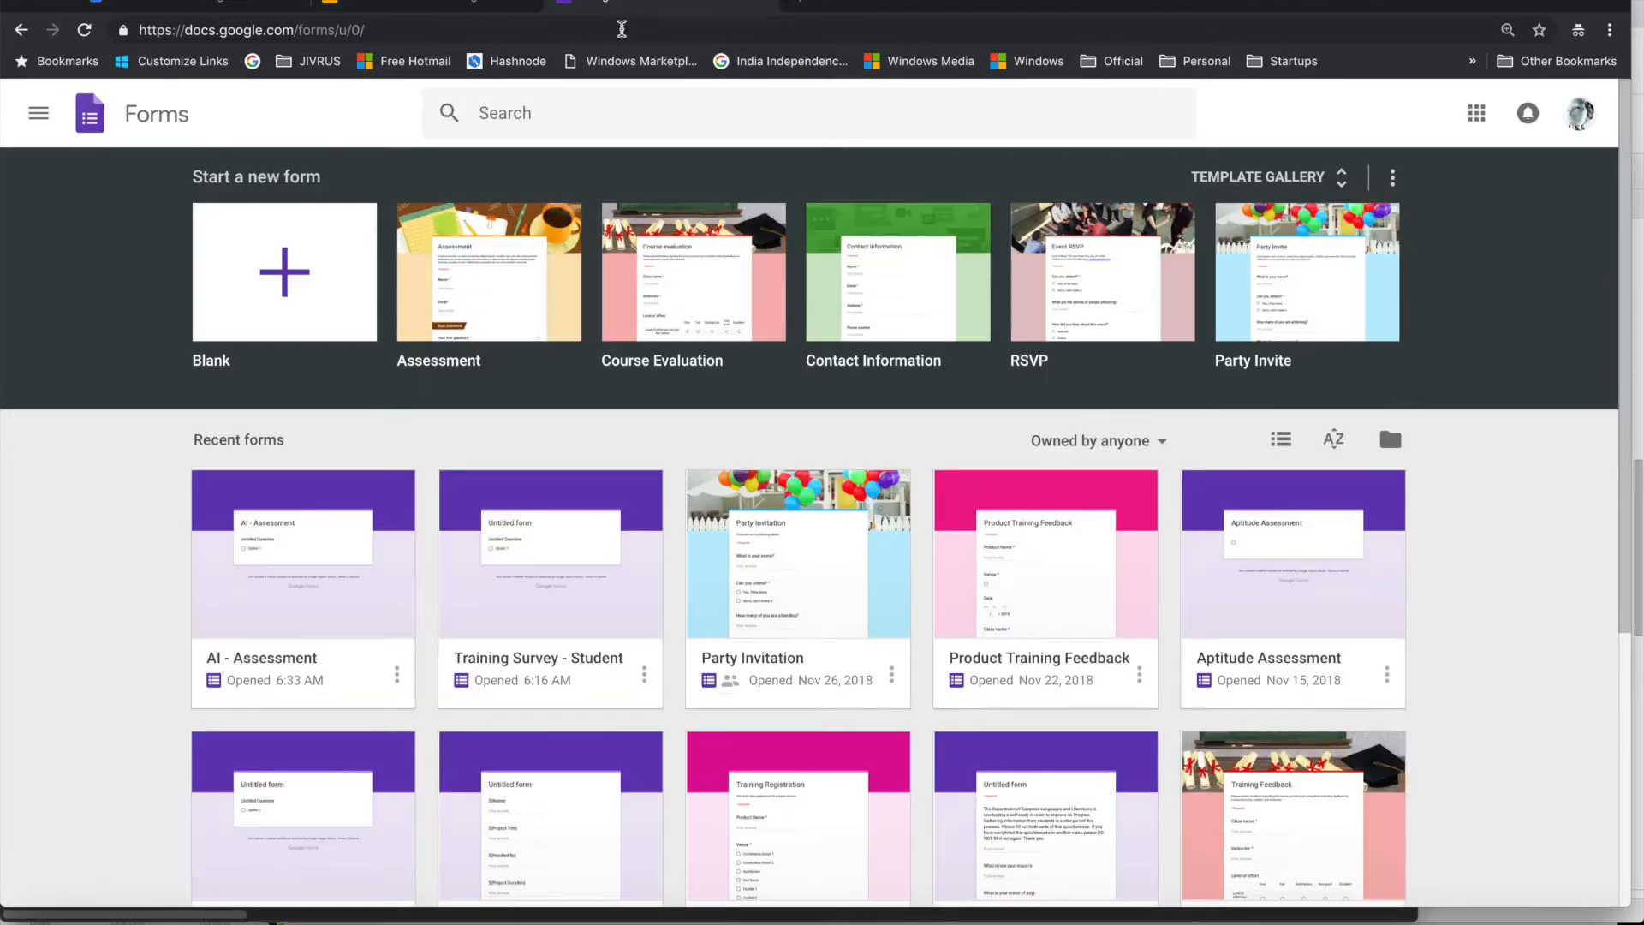
Step: Start a blank form from the Google Forms home page
left_click(285, 272)
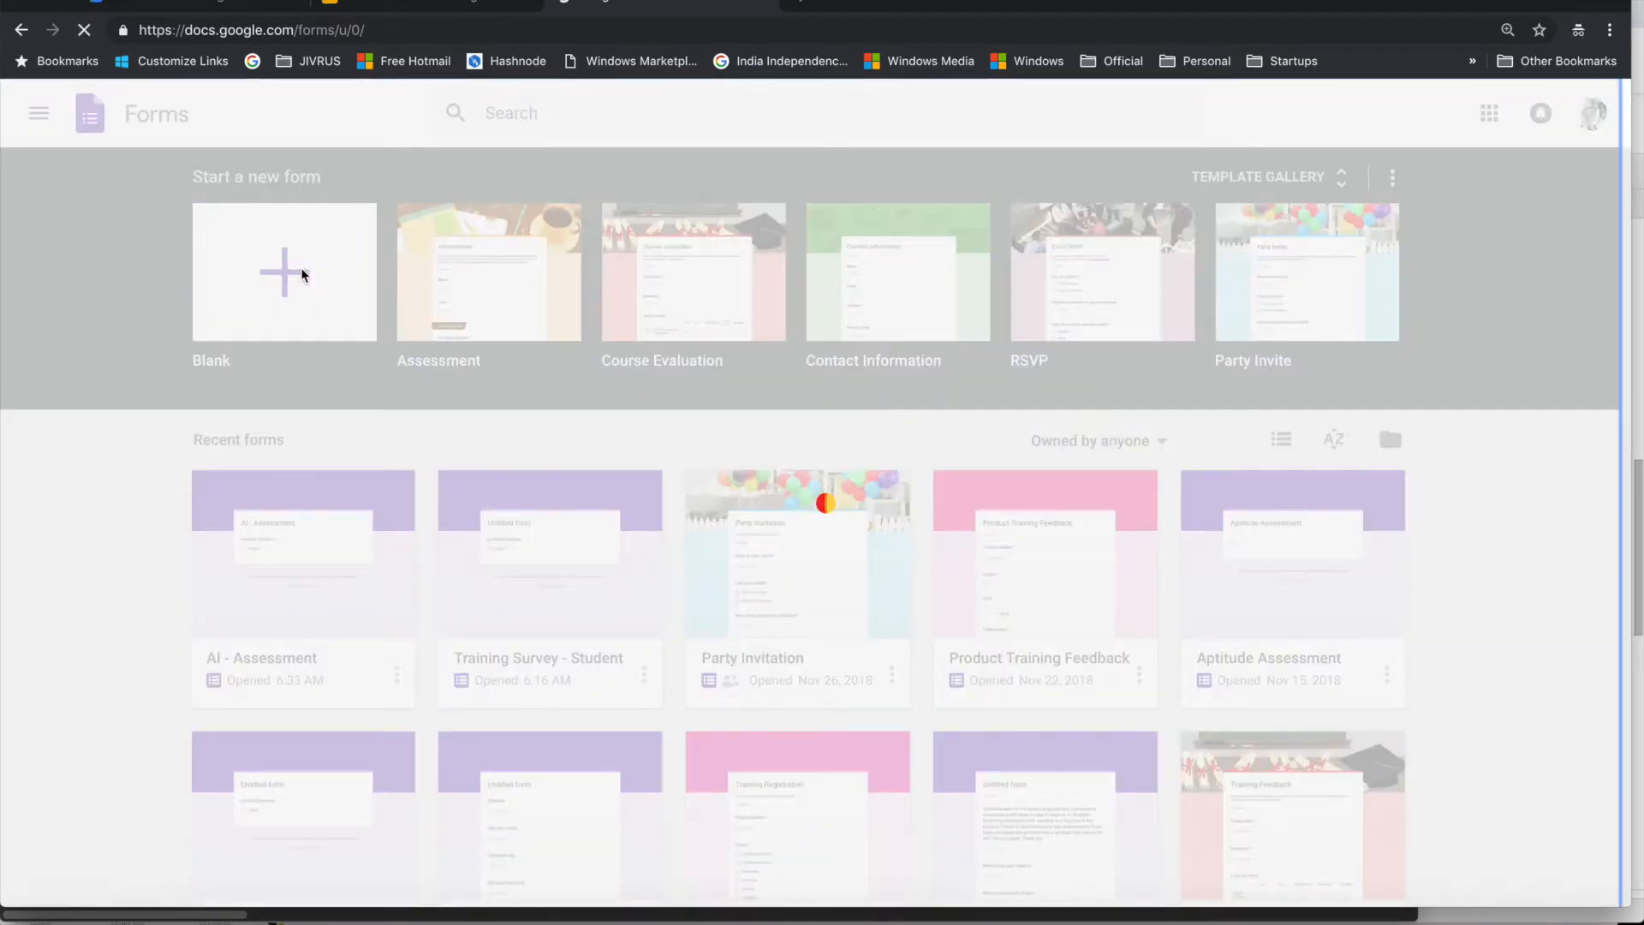
left_click(284, 272)
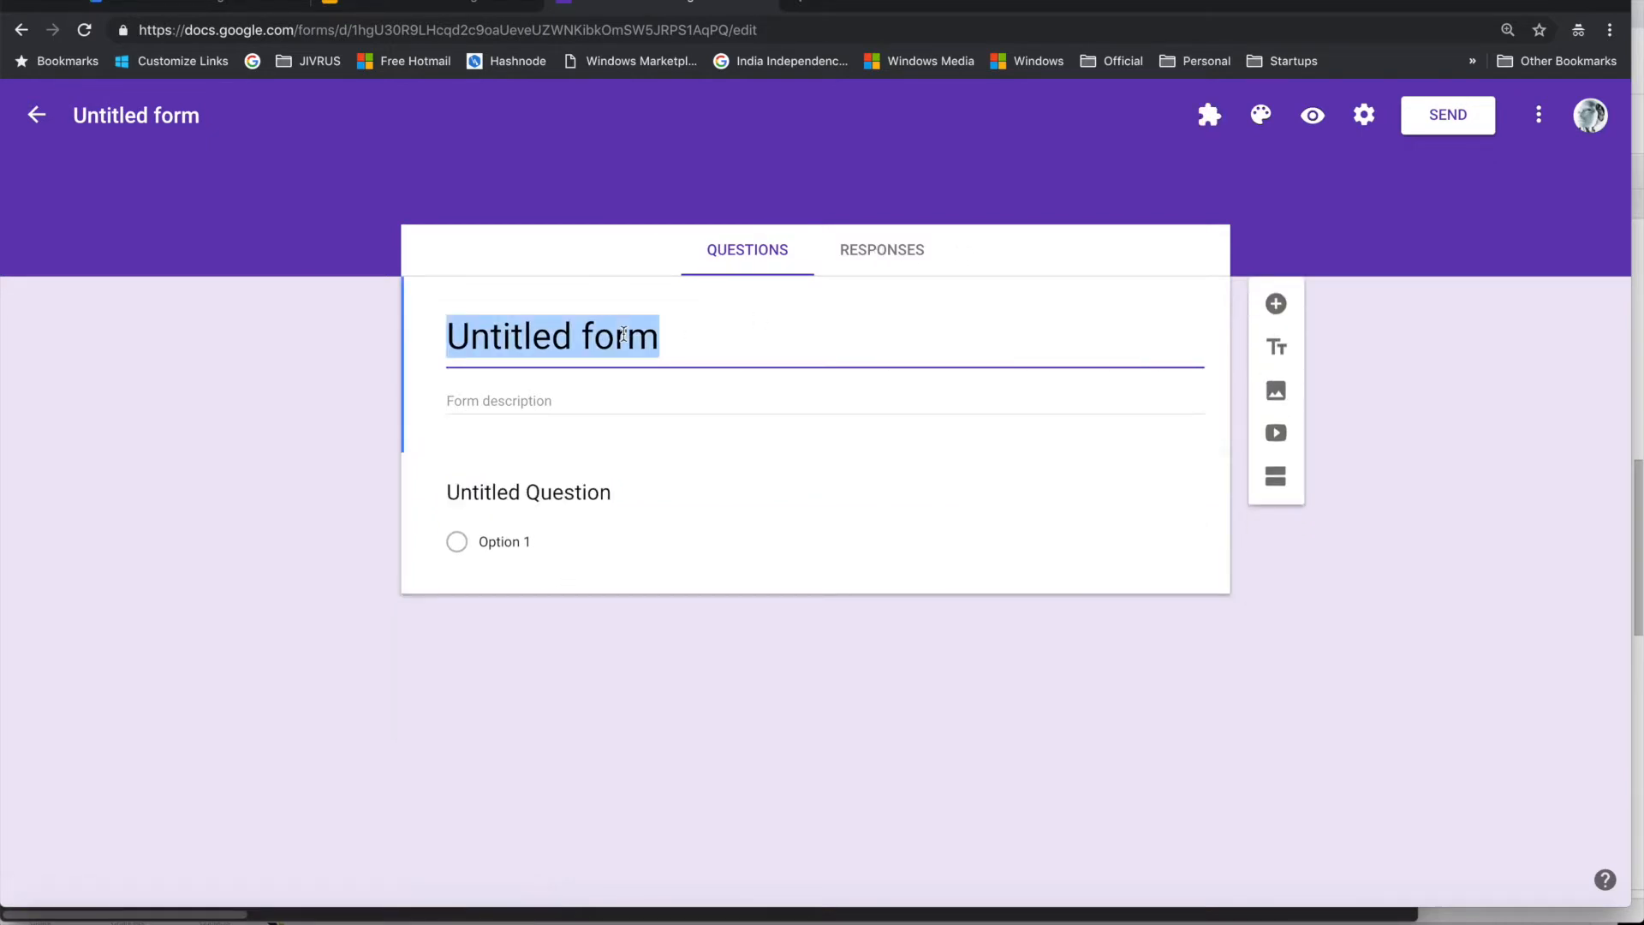
Step: Title the form 'Assessment - AI' and bring up the installed add-ons list
type("Assess")
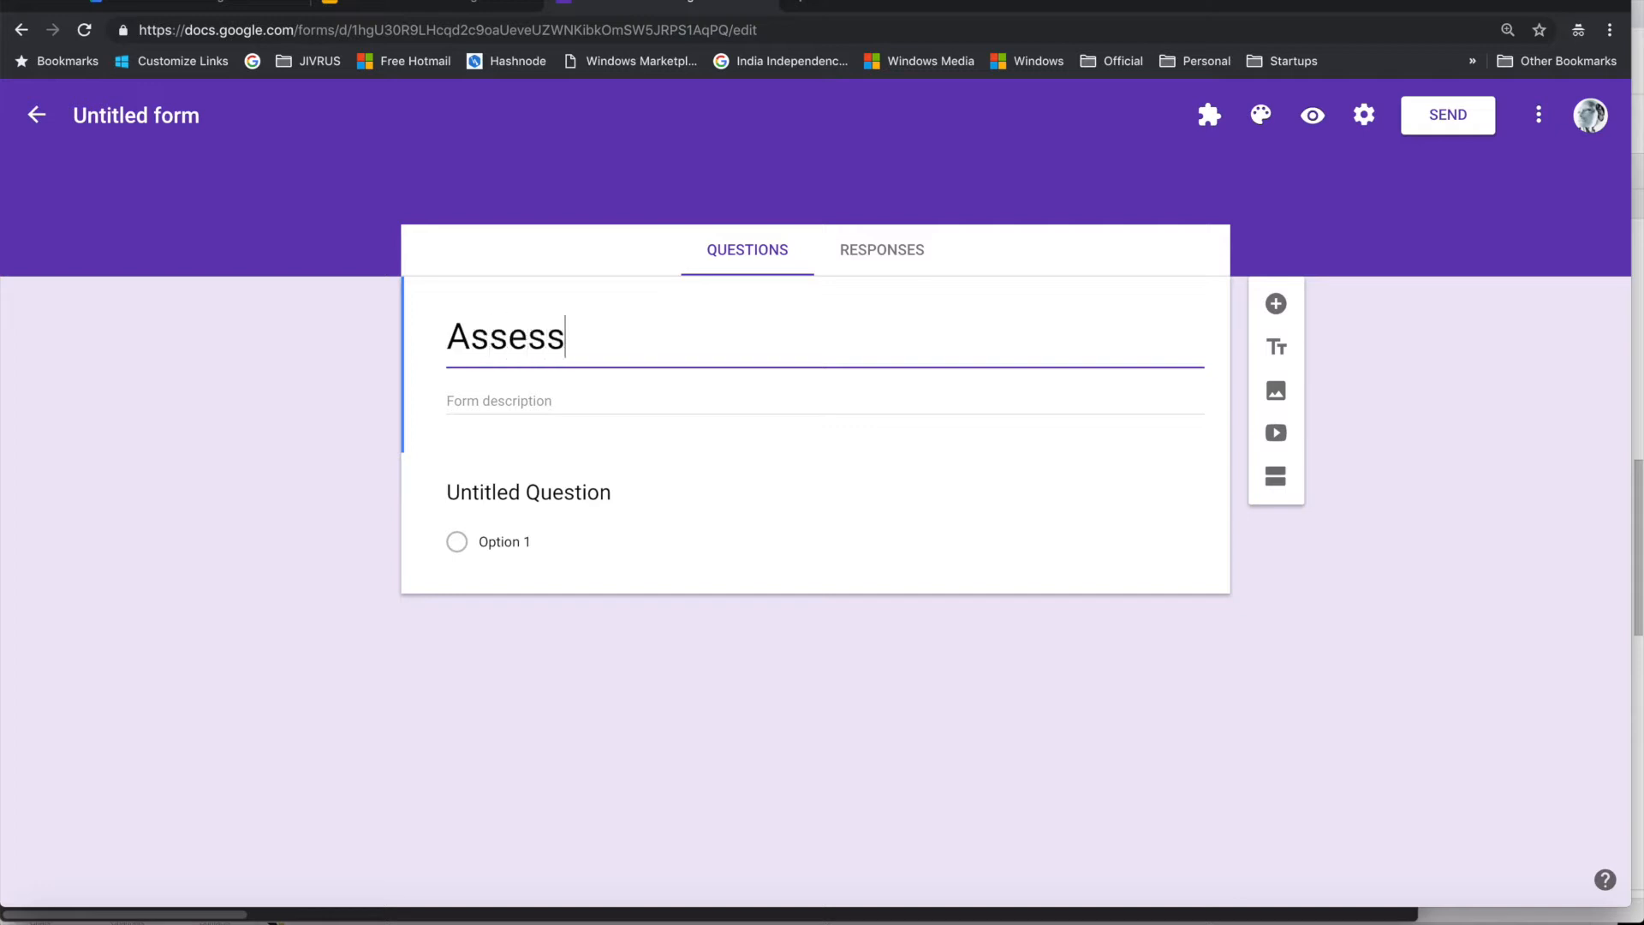
type("ment - A")
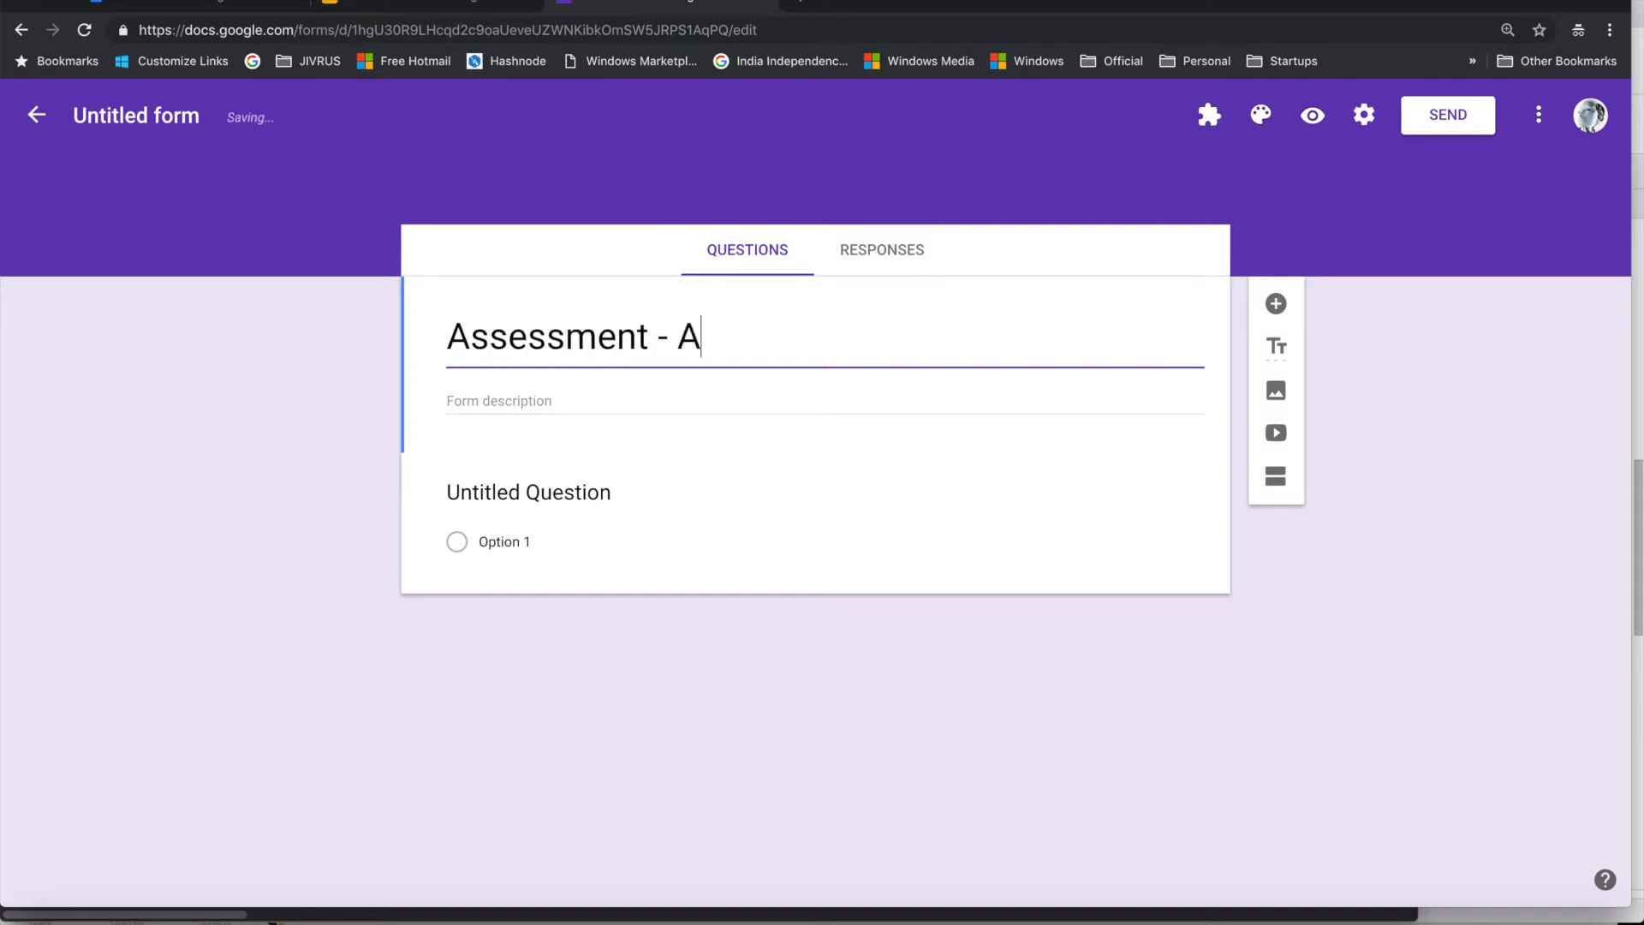
type("l")
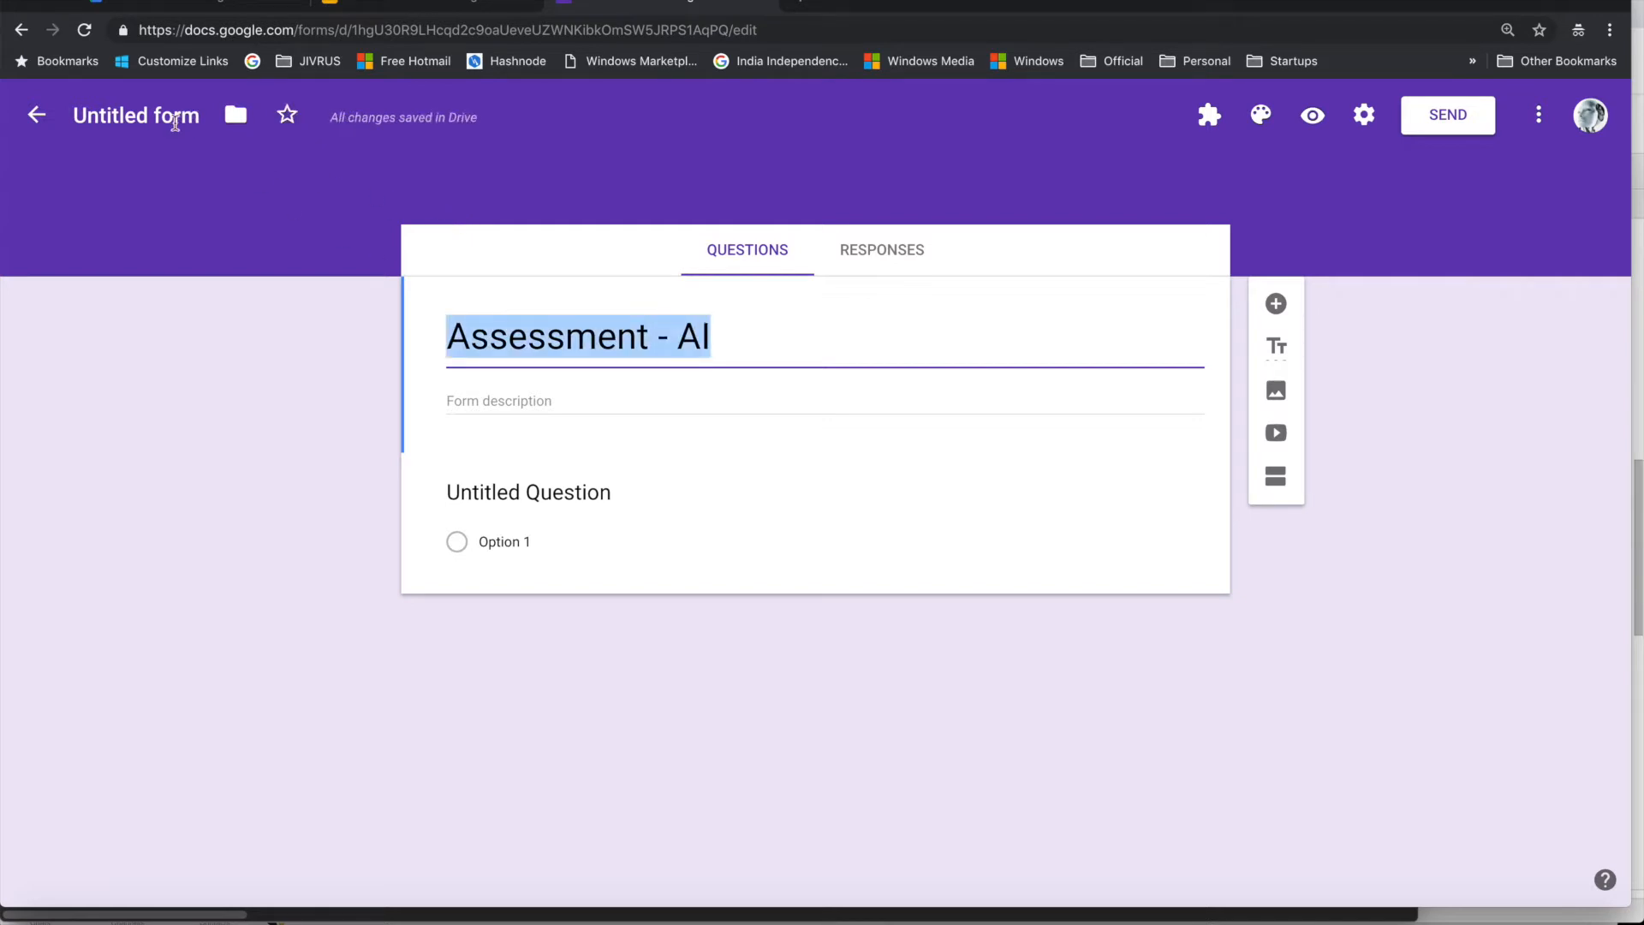
left_click(429, 440)
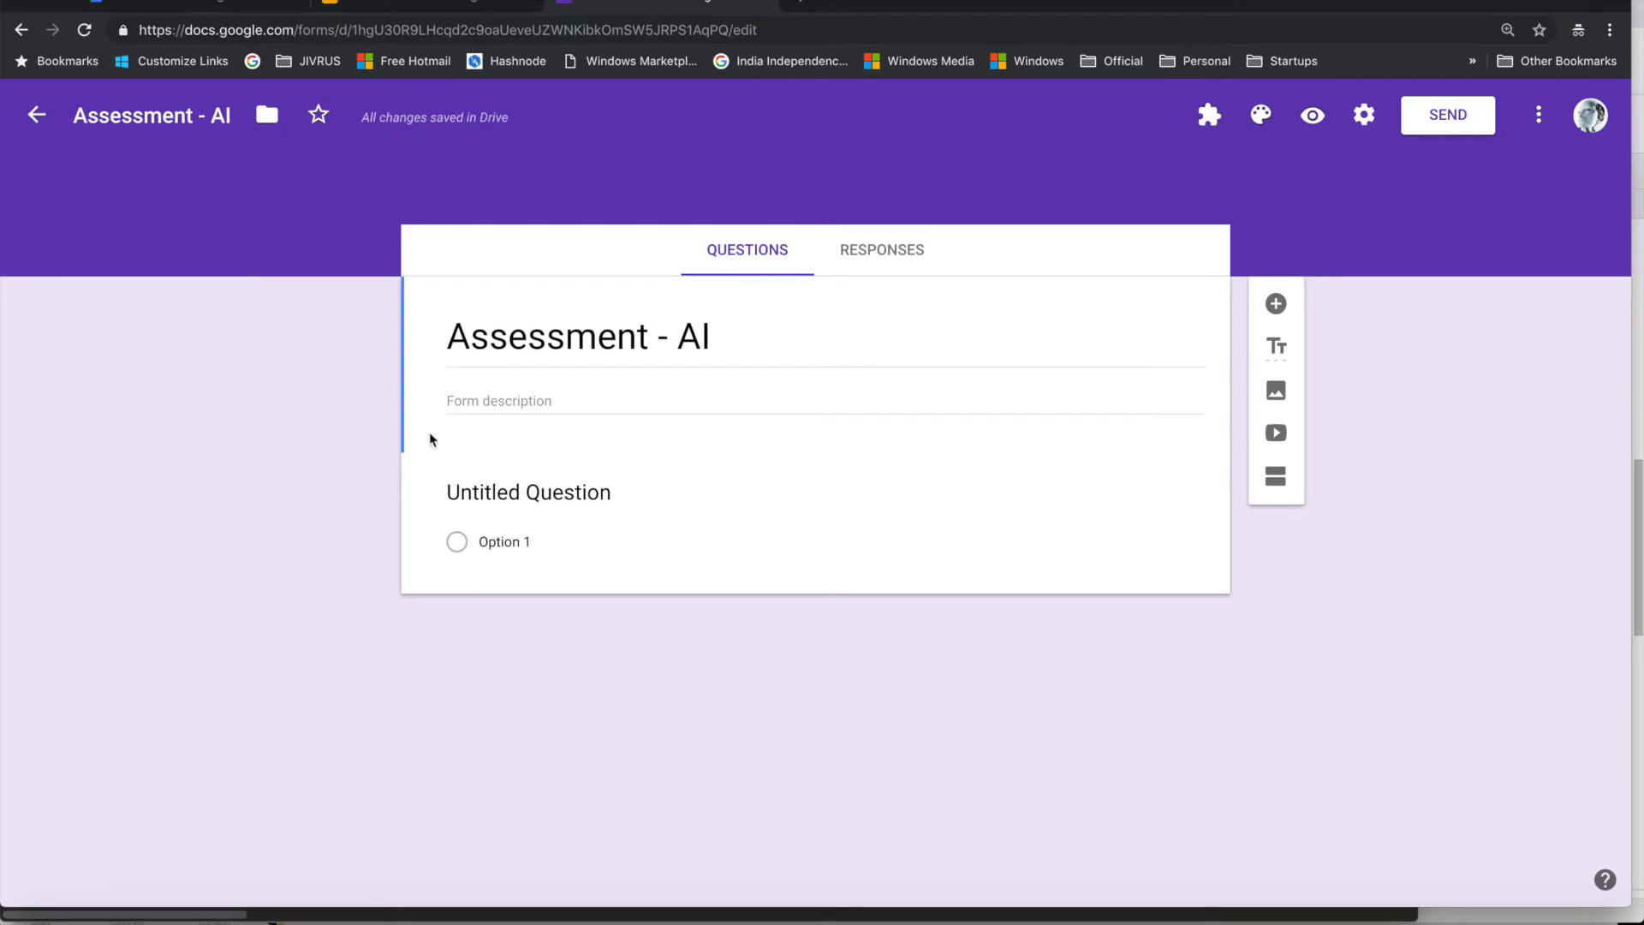
left_click(1208, 115)
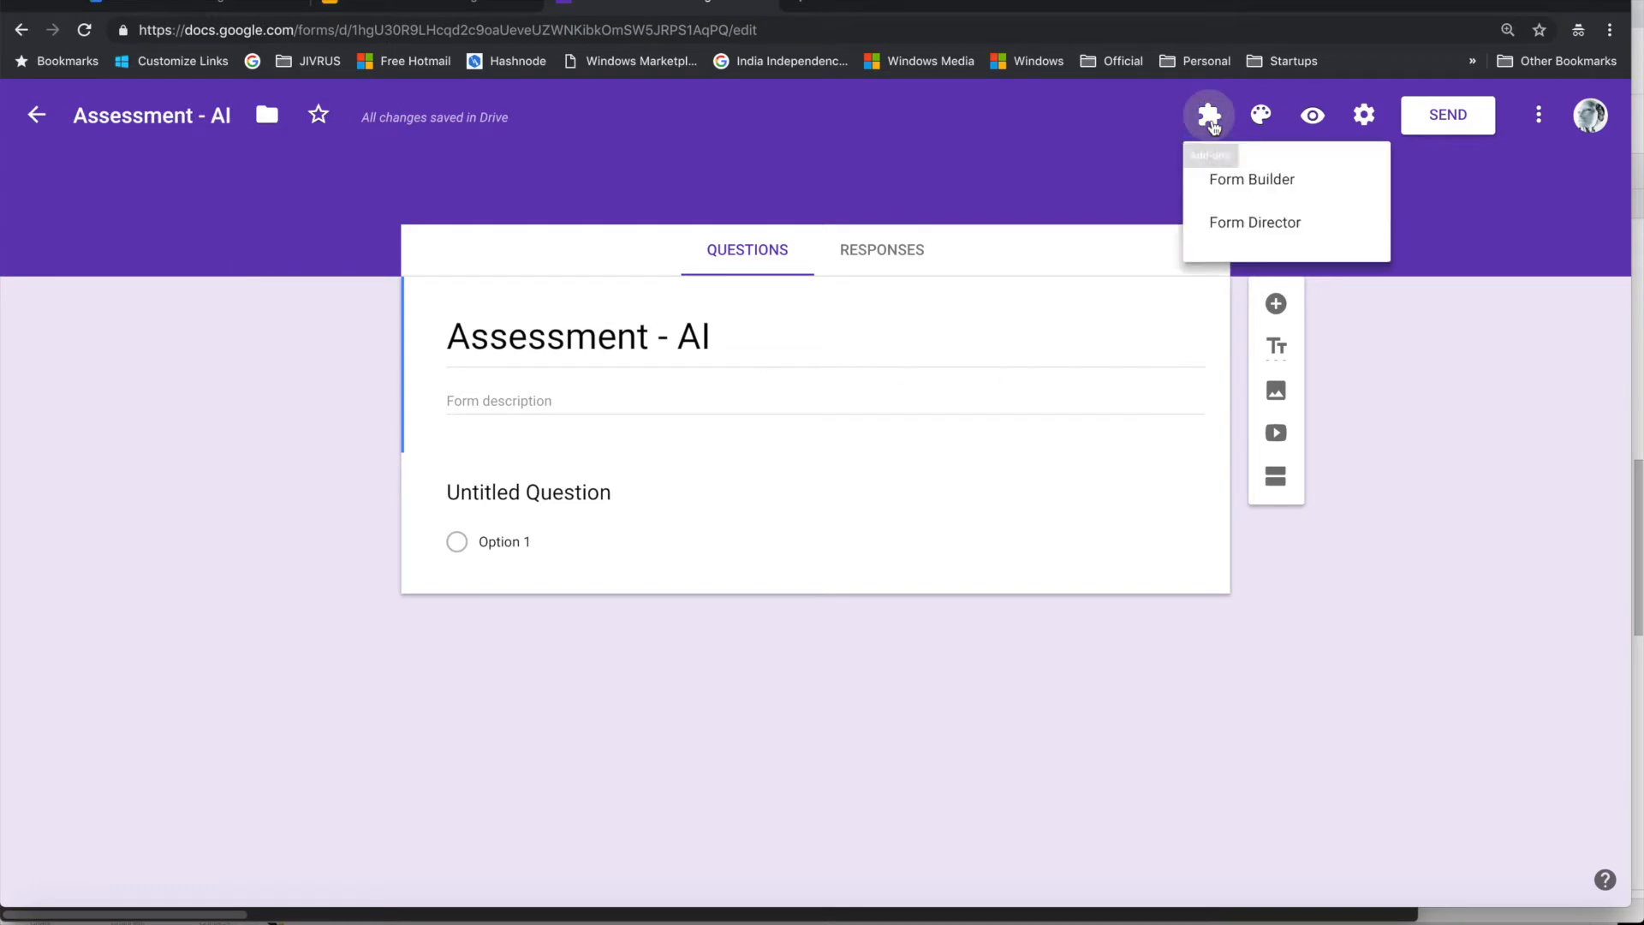
Step: Launch Form Builder, set Google Slides as the source app, and open the presentation picker
left_click(1251, 178)
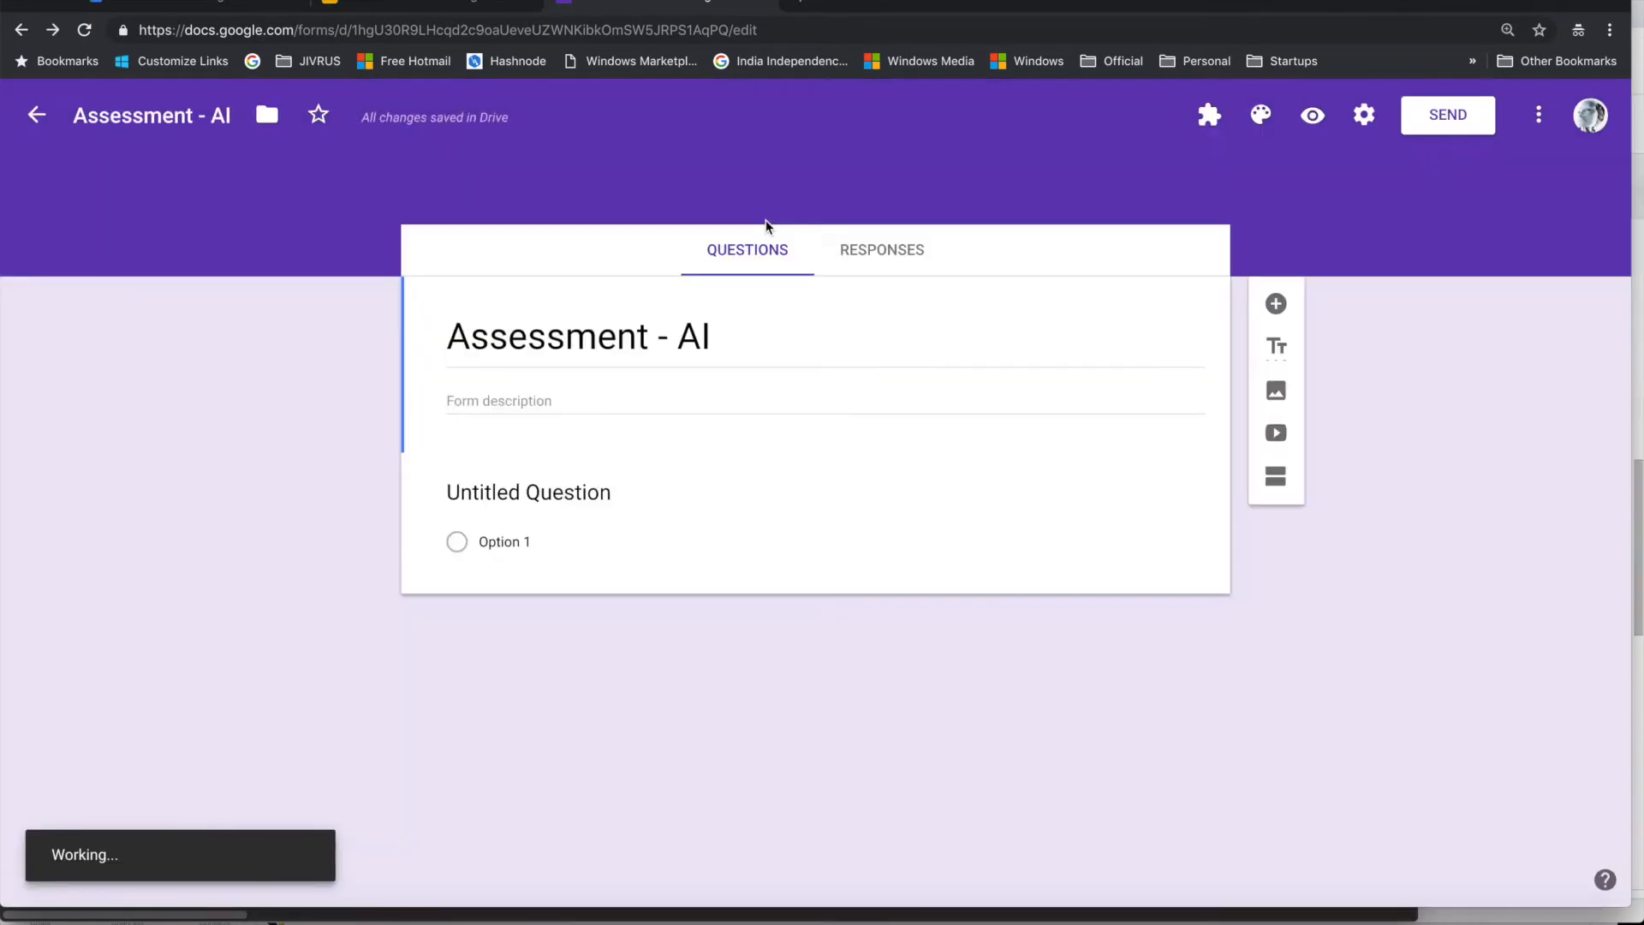
left_click(1209, 116)
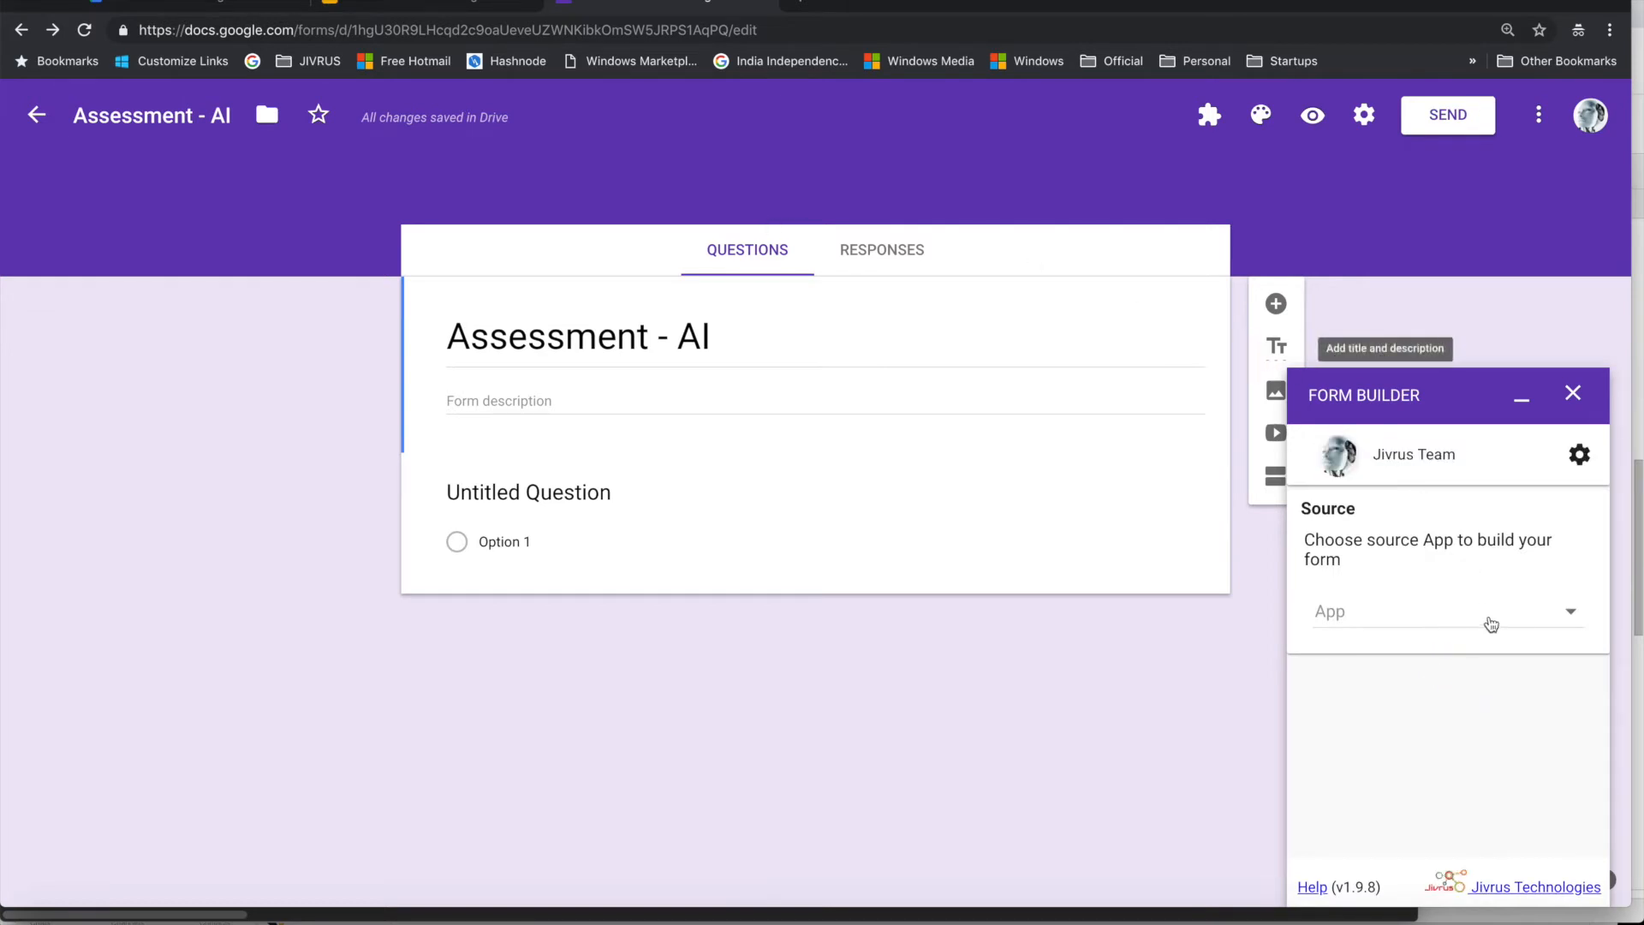
left_click(1447, 612)
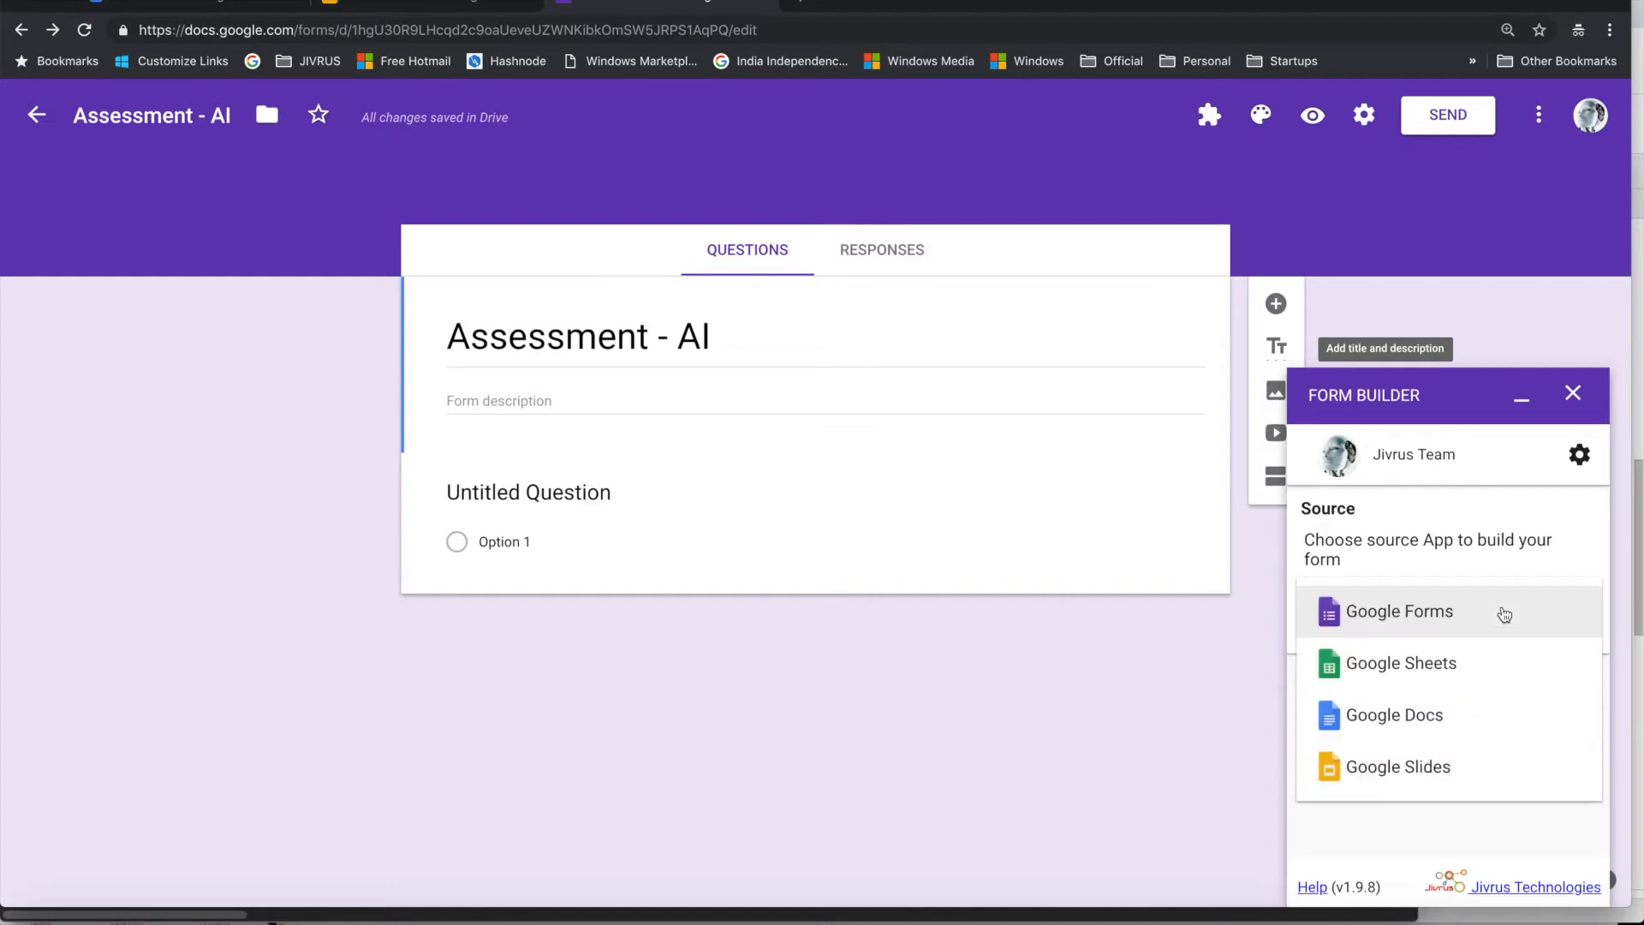
left_click(1396, 766)
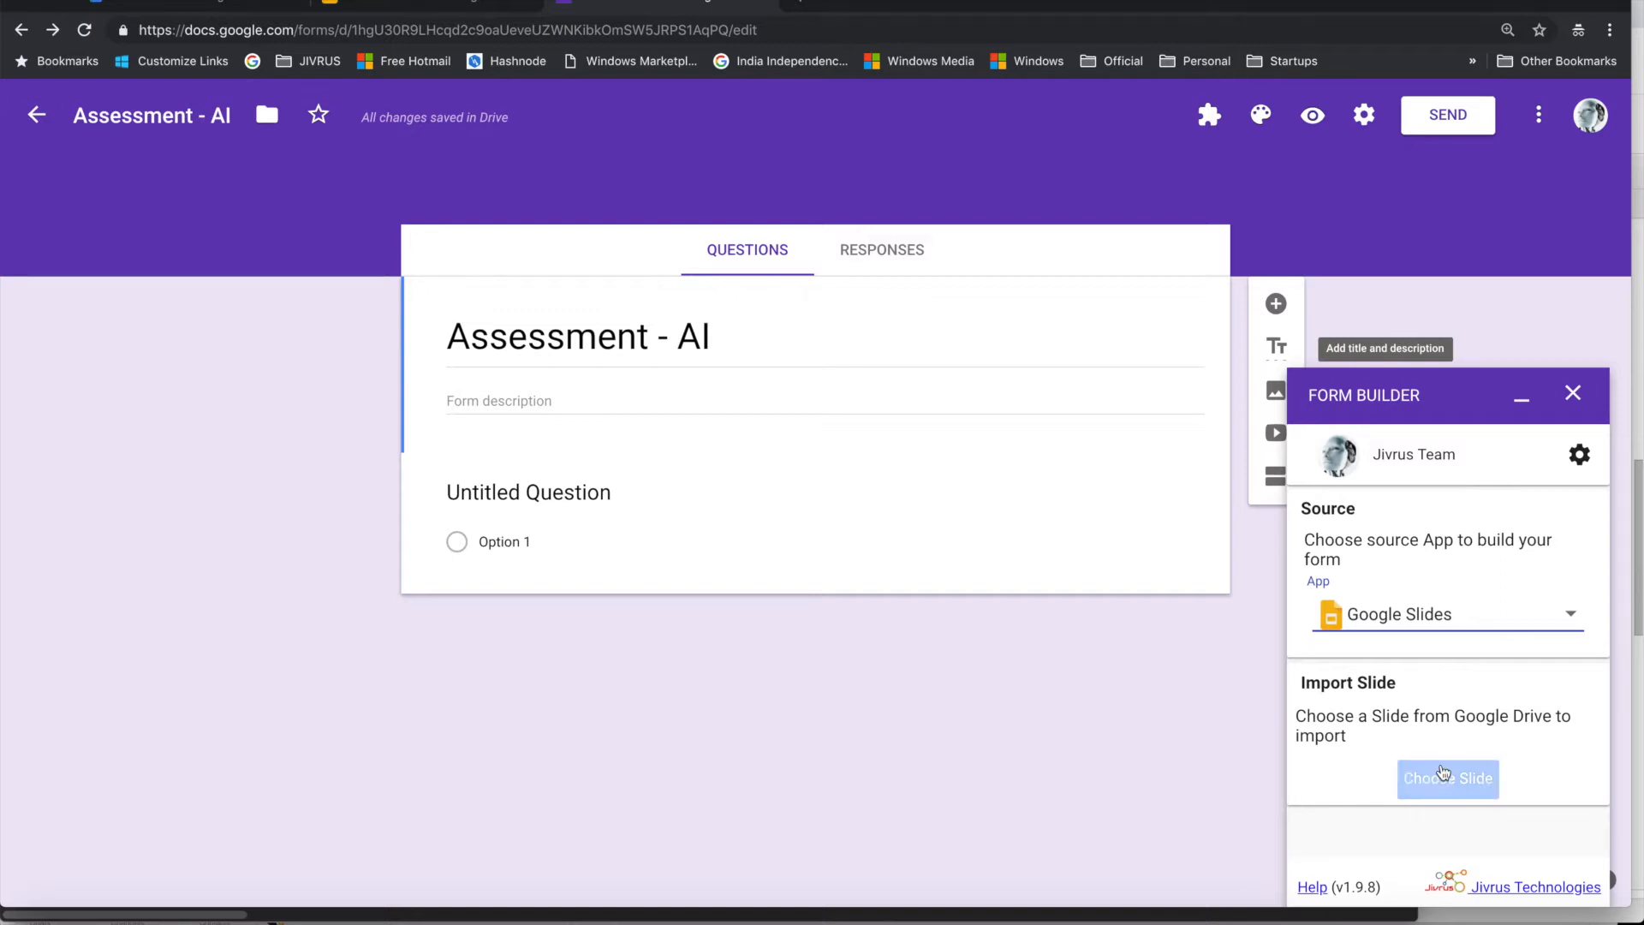
left_click(1448, 779)
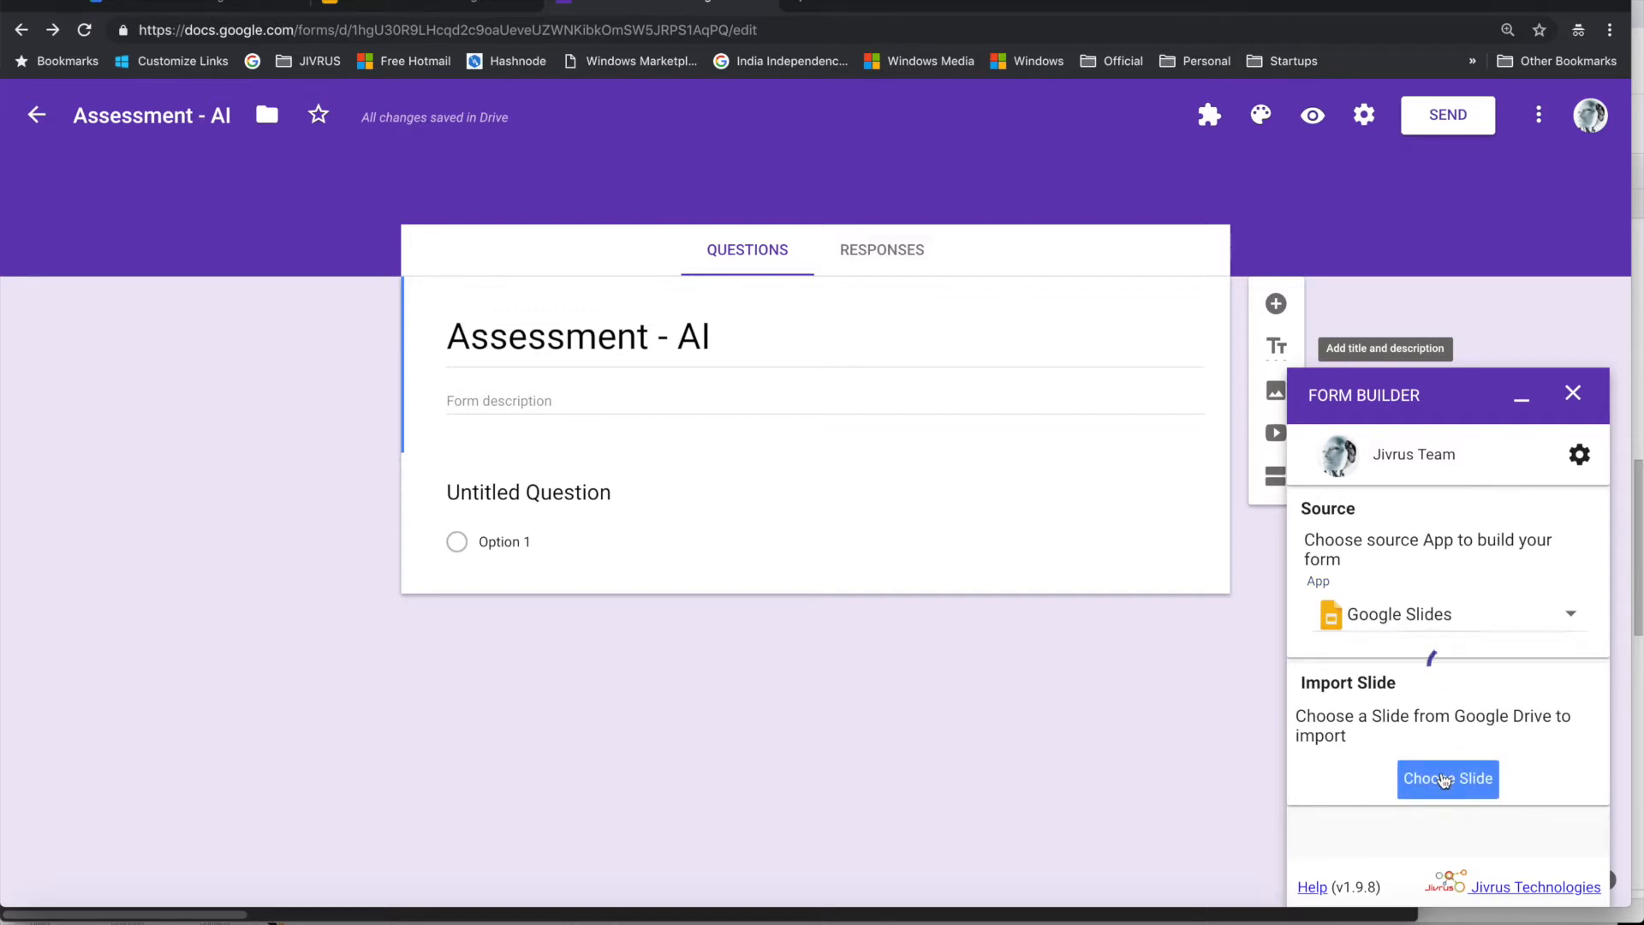
left_click(1448, 779)
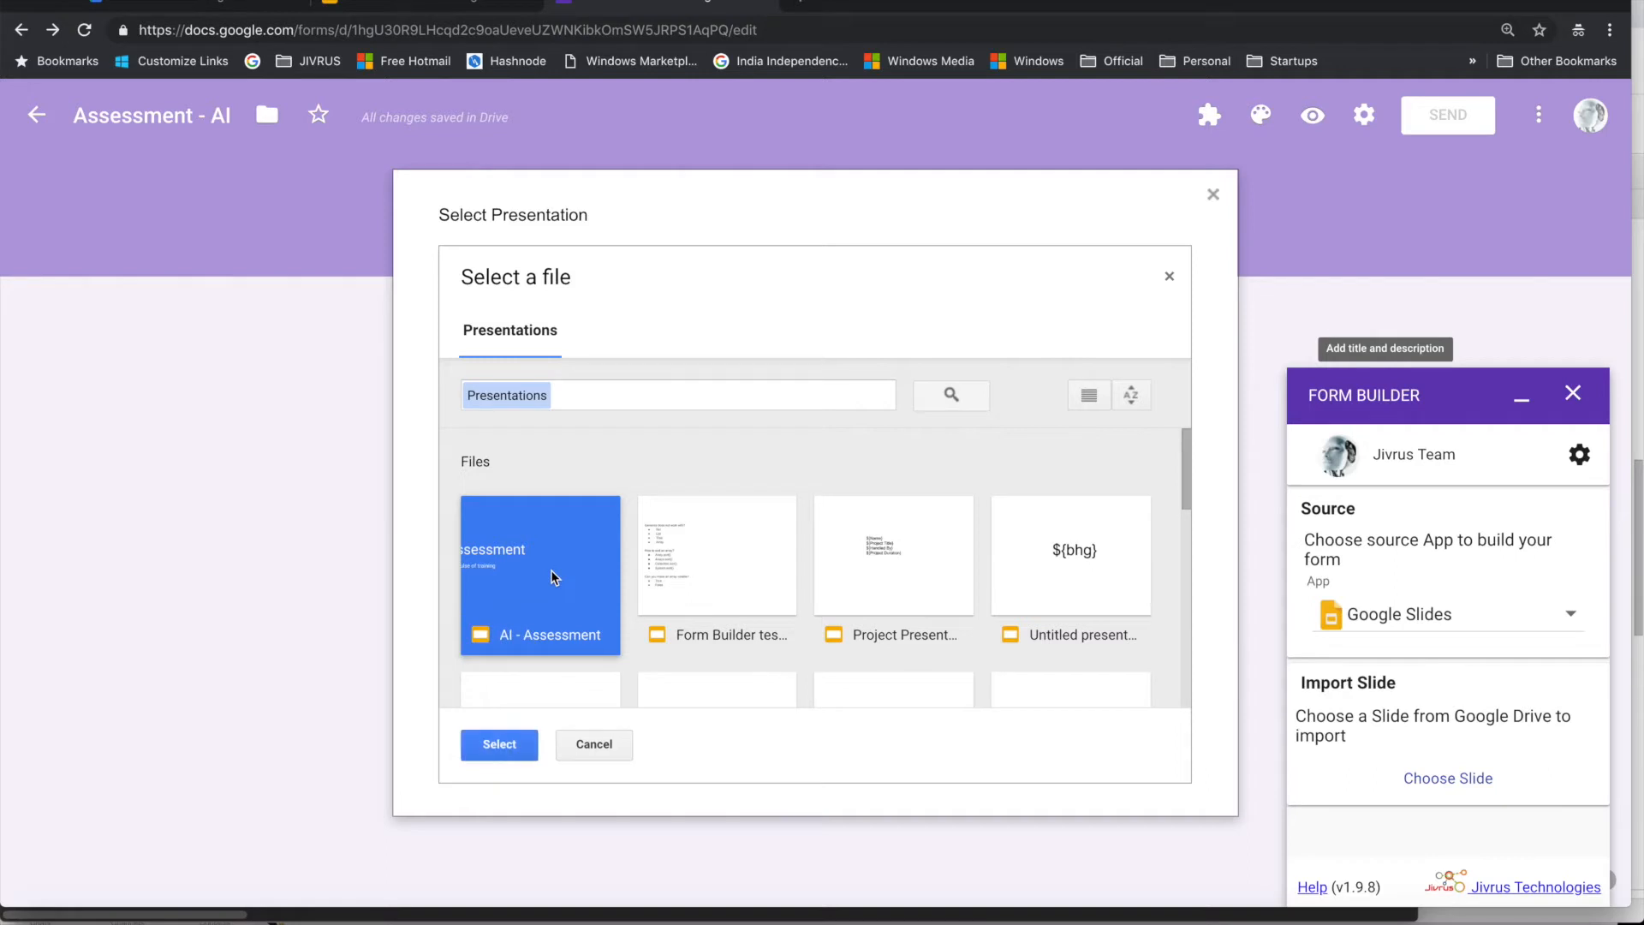
Step: Select the 'AI - Assessment' deck as the import source and open it
left_click(499, 744)
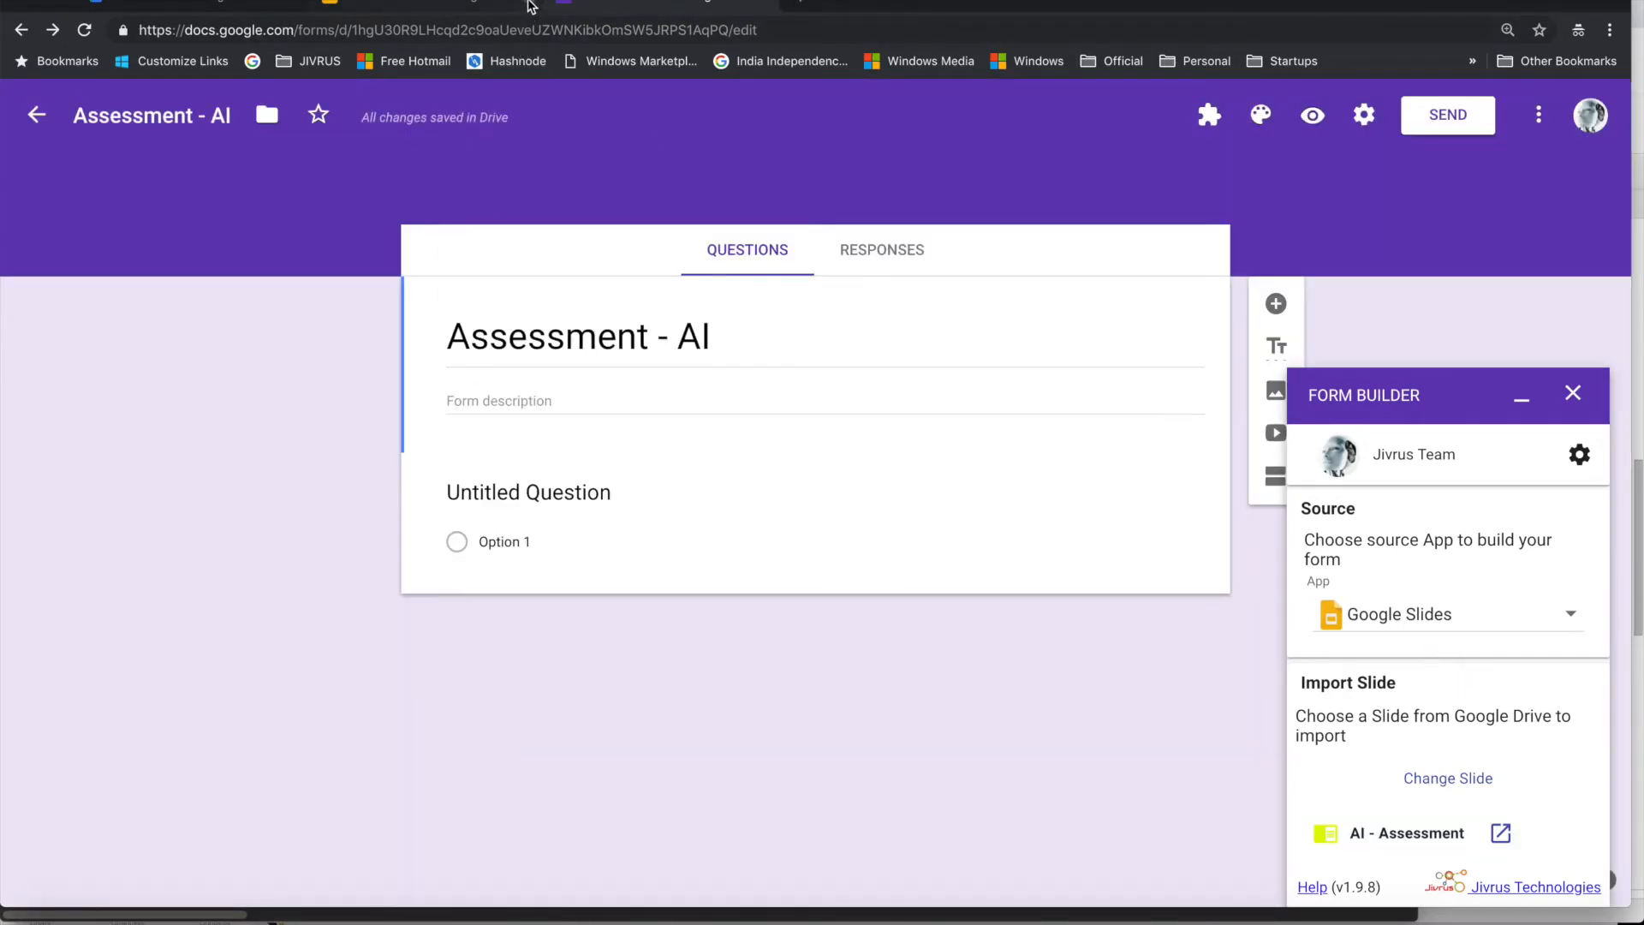
mouse_move(1502, 834)
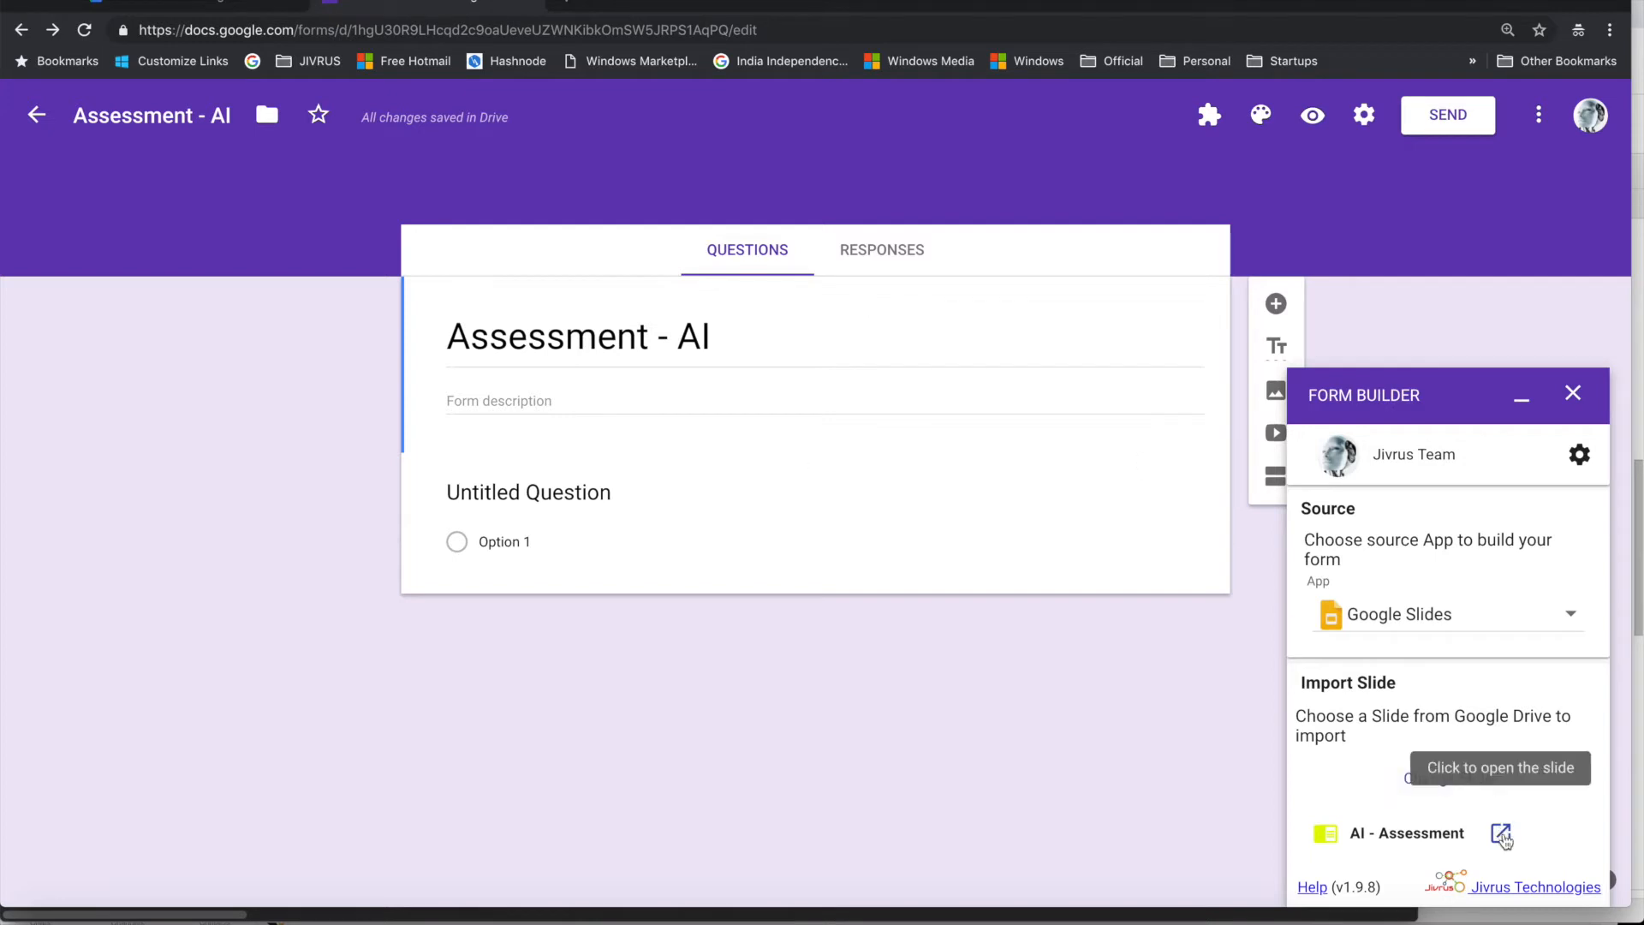
left_click(1501, 834)
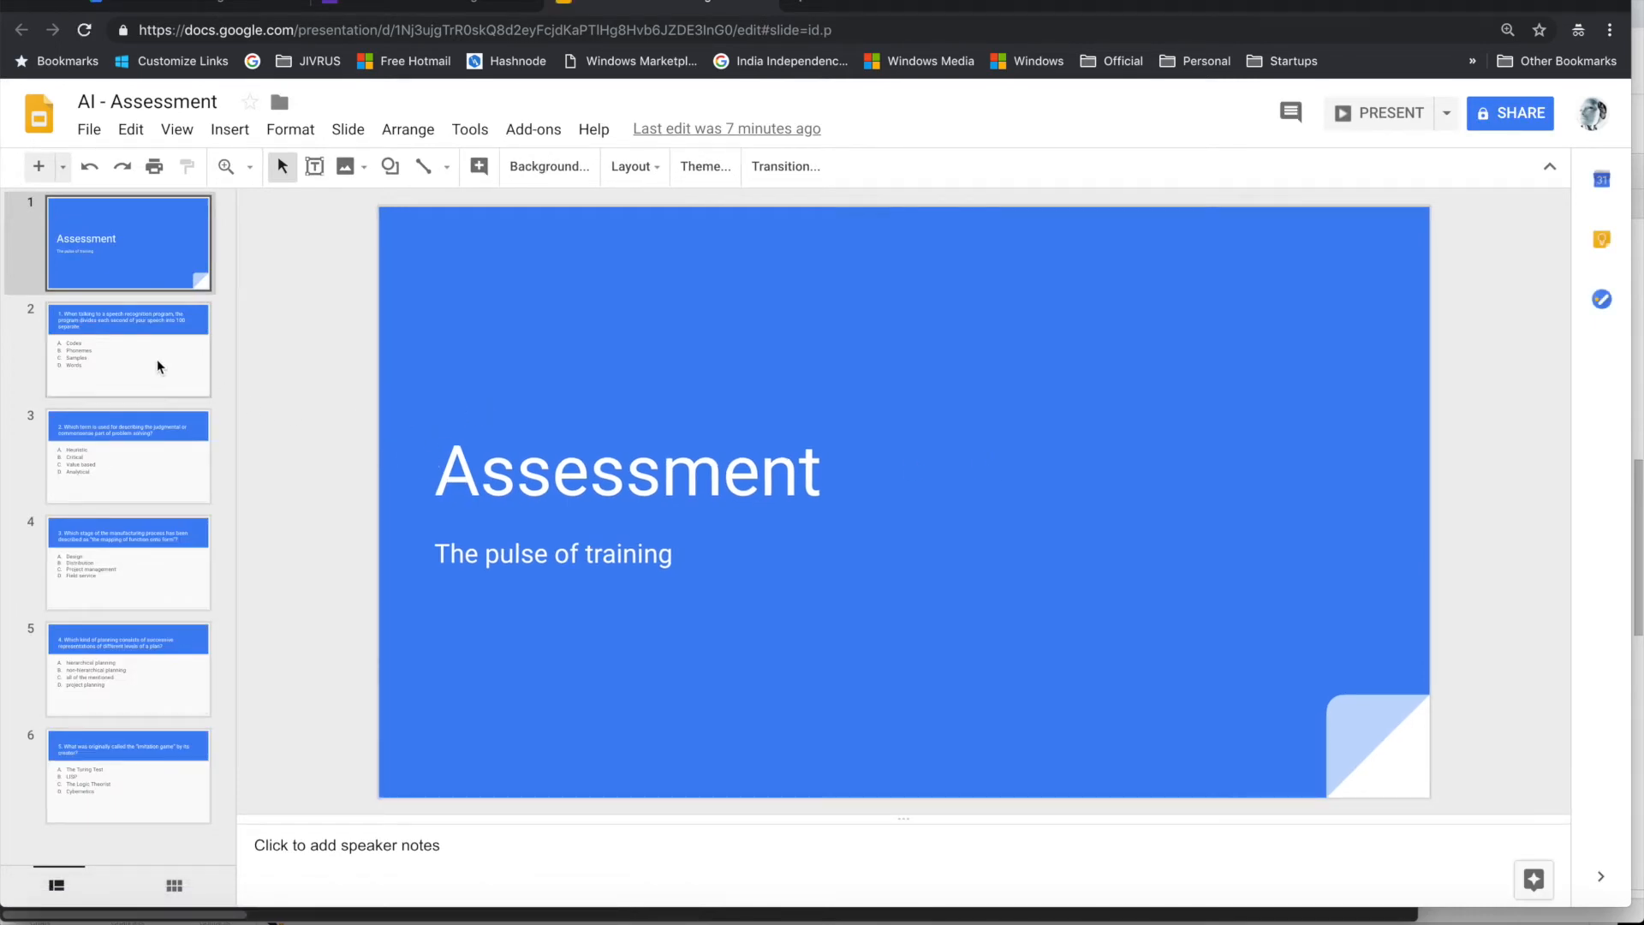
Step: View the question 2 slide in the AI - Assessment presentation
left_click(127, 456)
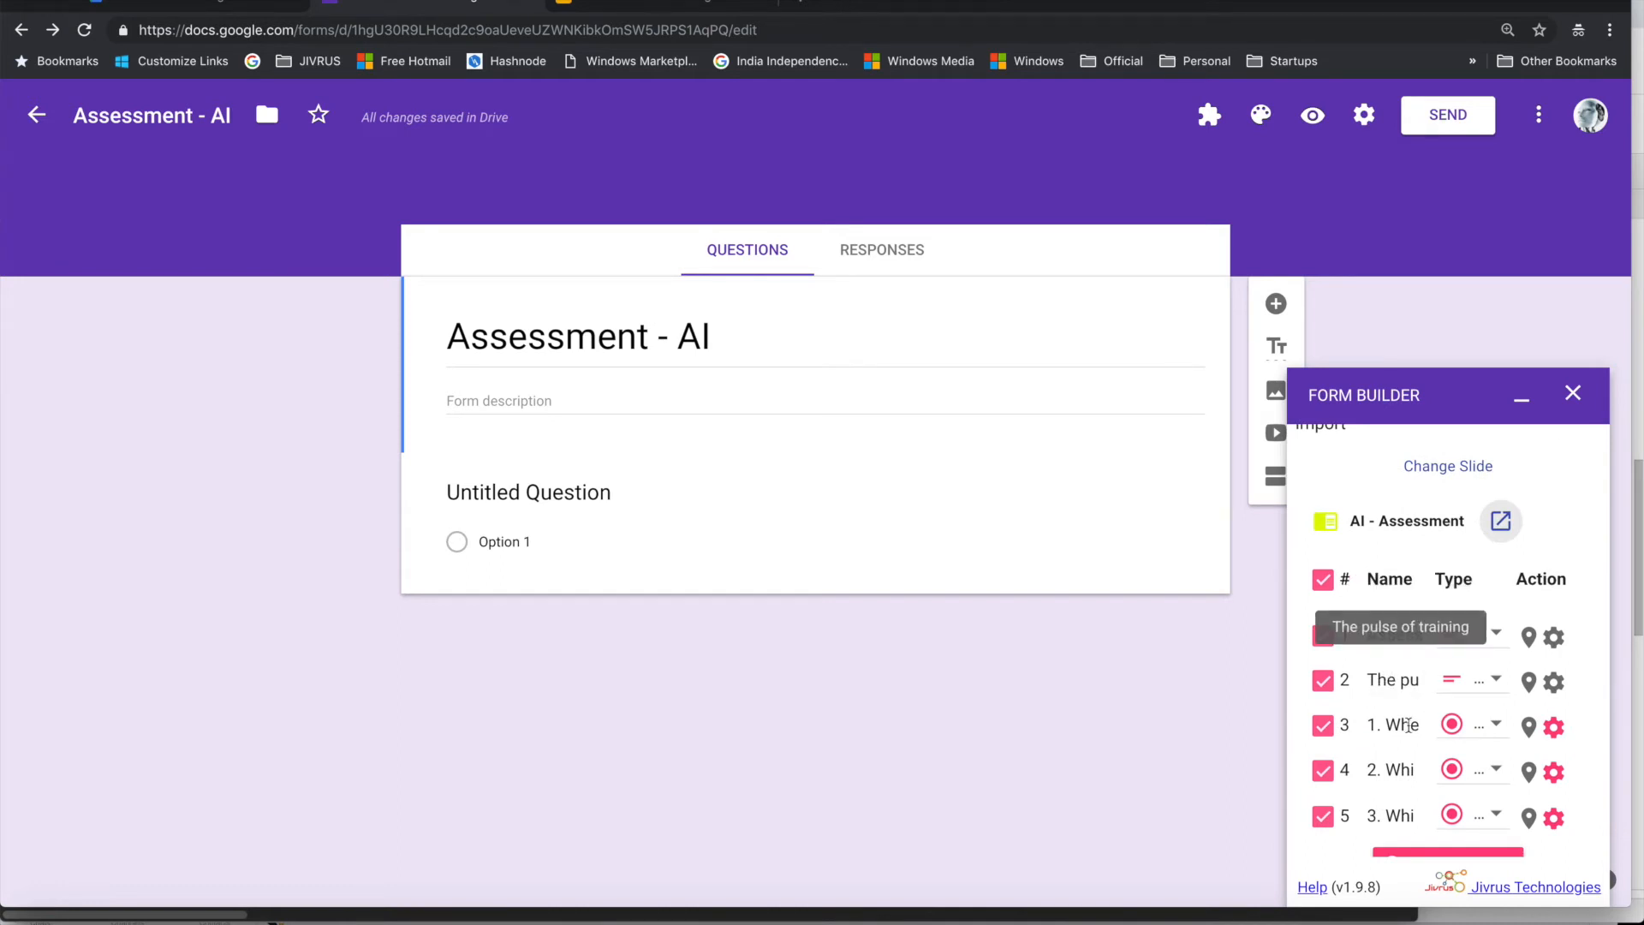
Step: Scroll the Form Builder slide list and inspect the first question's import type
scroll("down", 3)
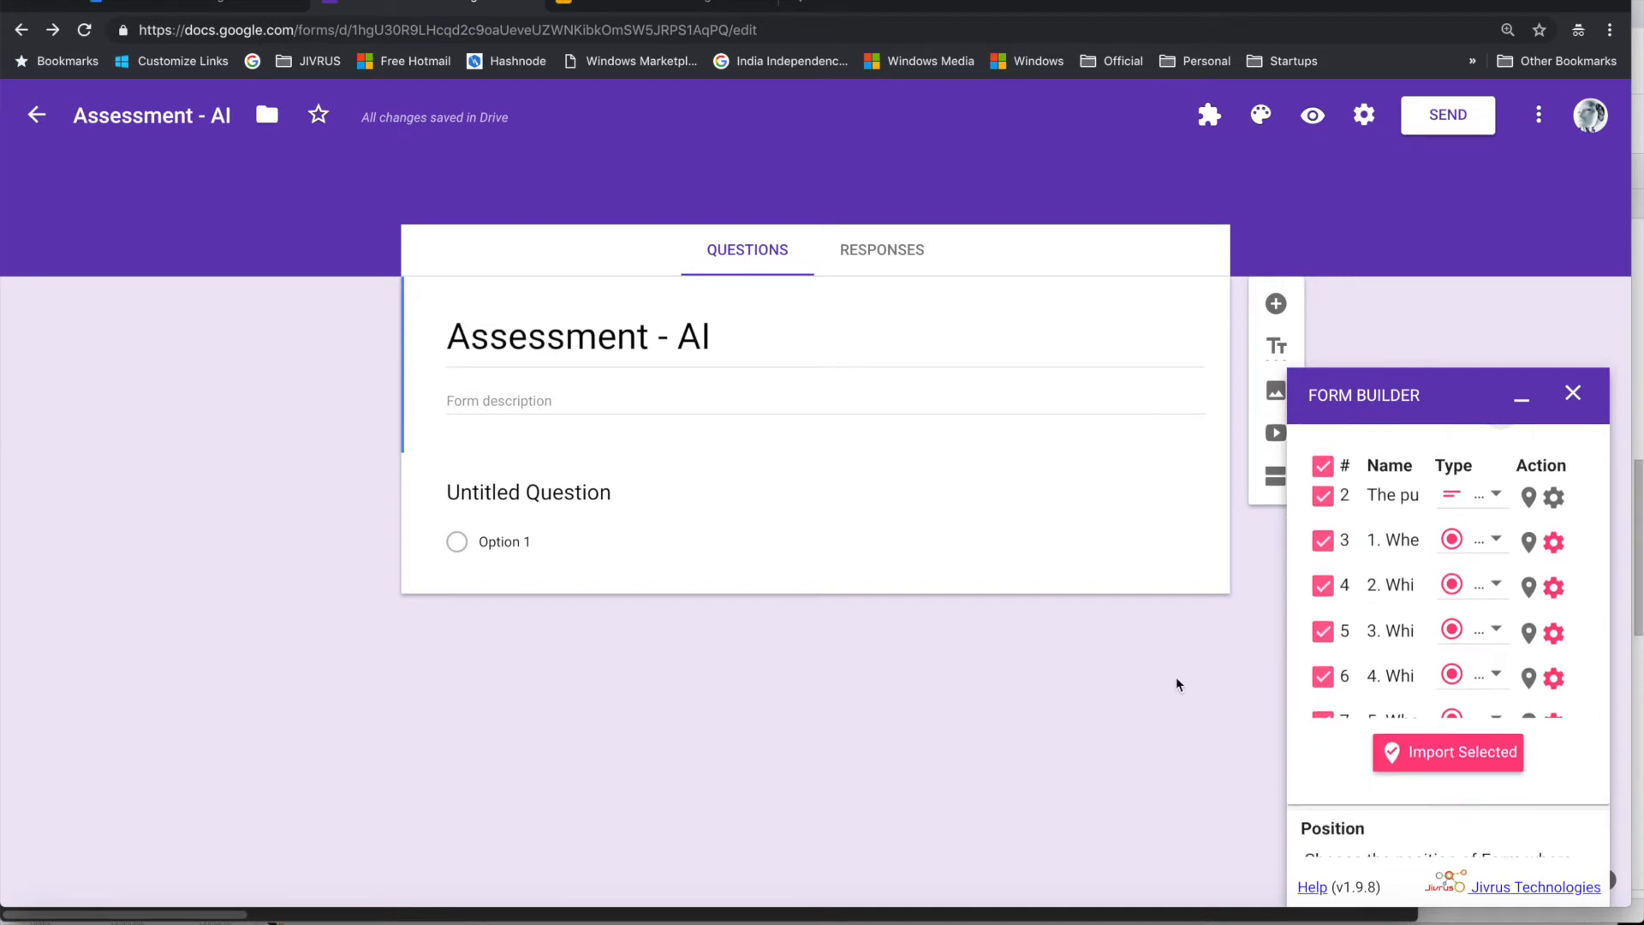
mouse_move(1448, 752)
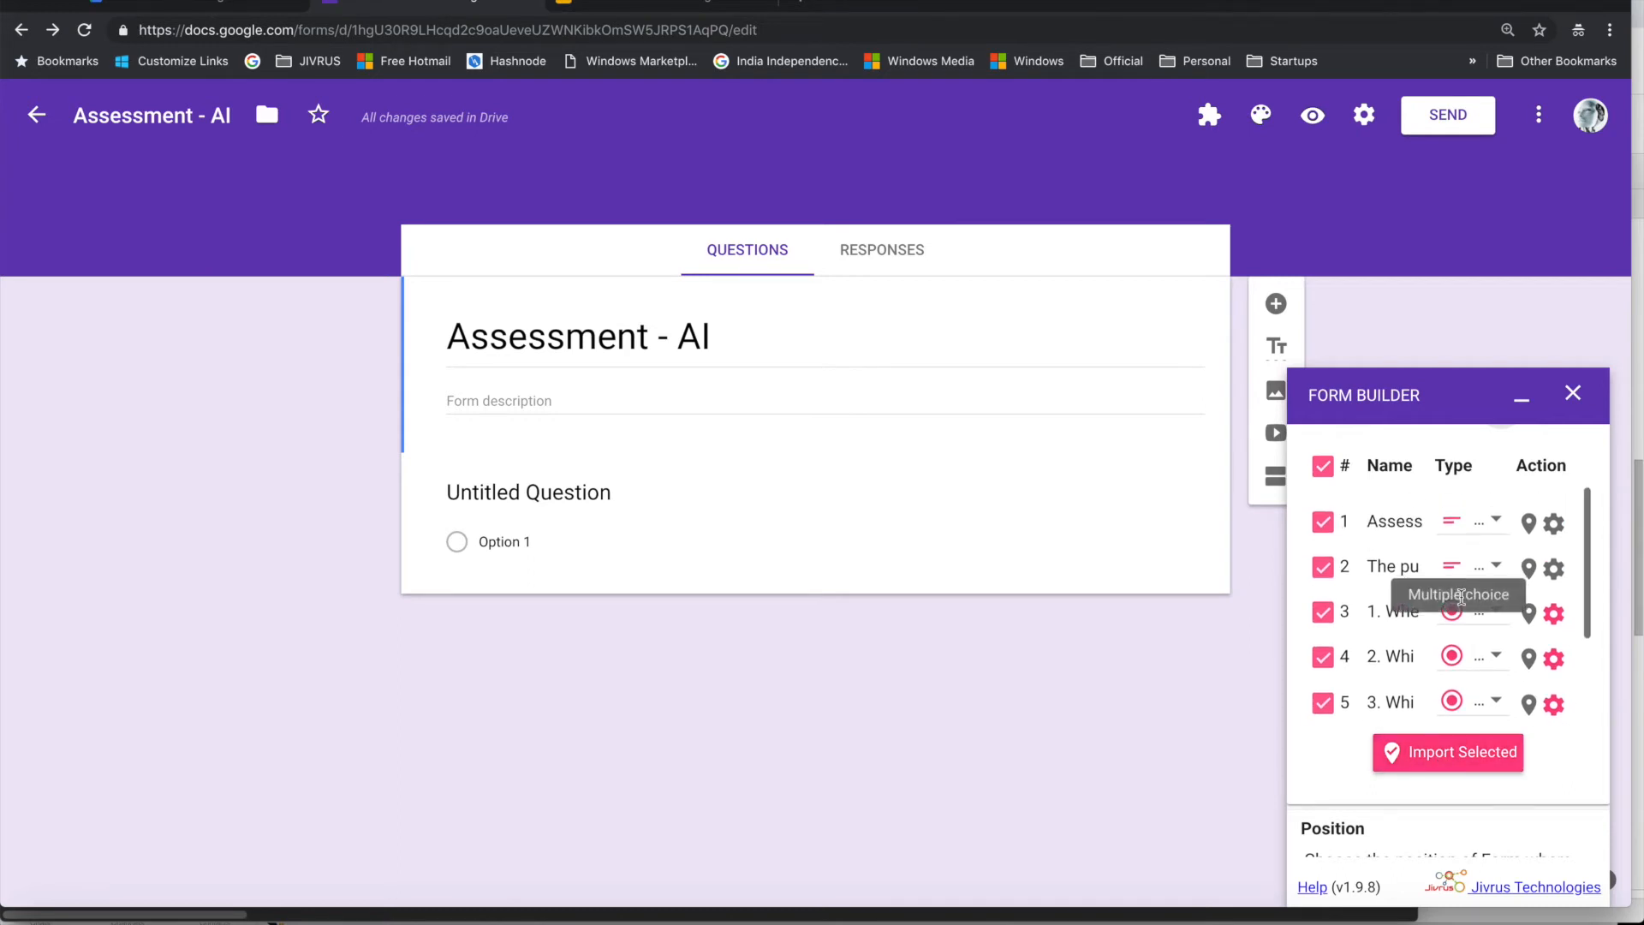
left_click(1473, 522)
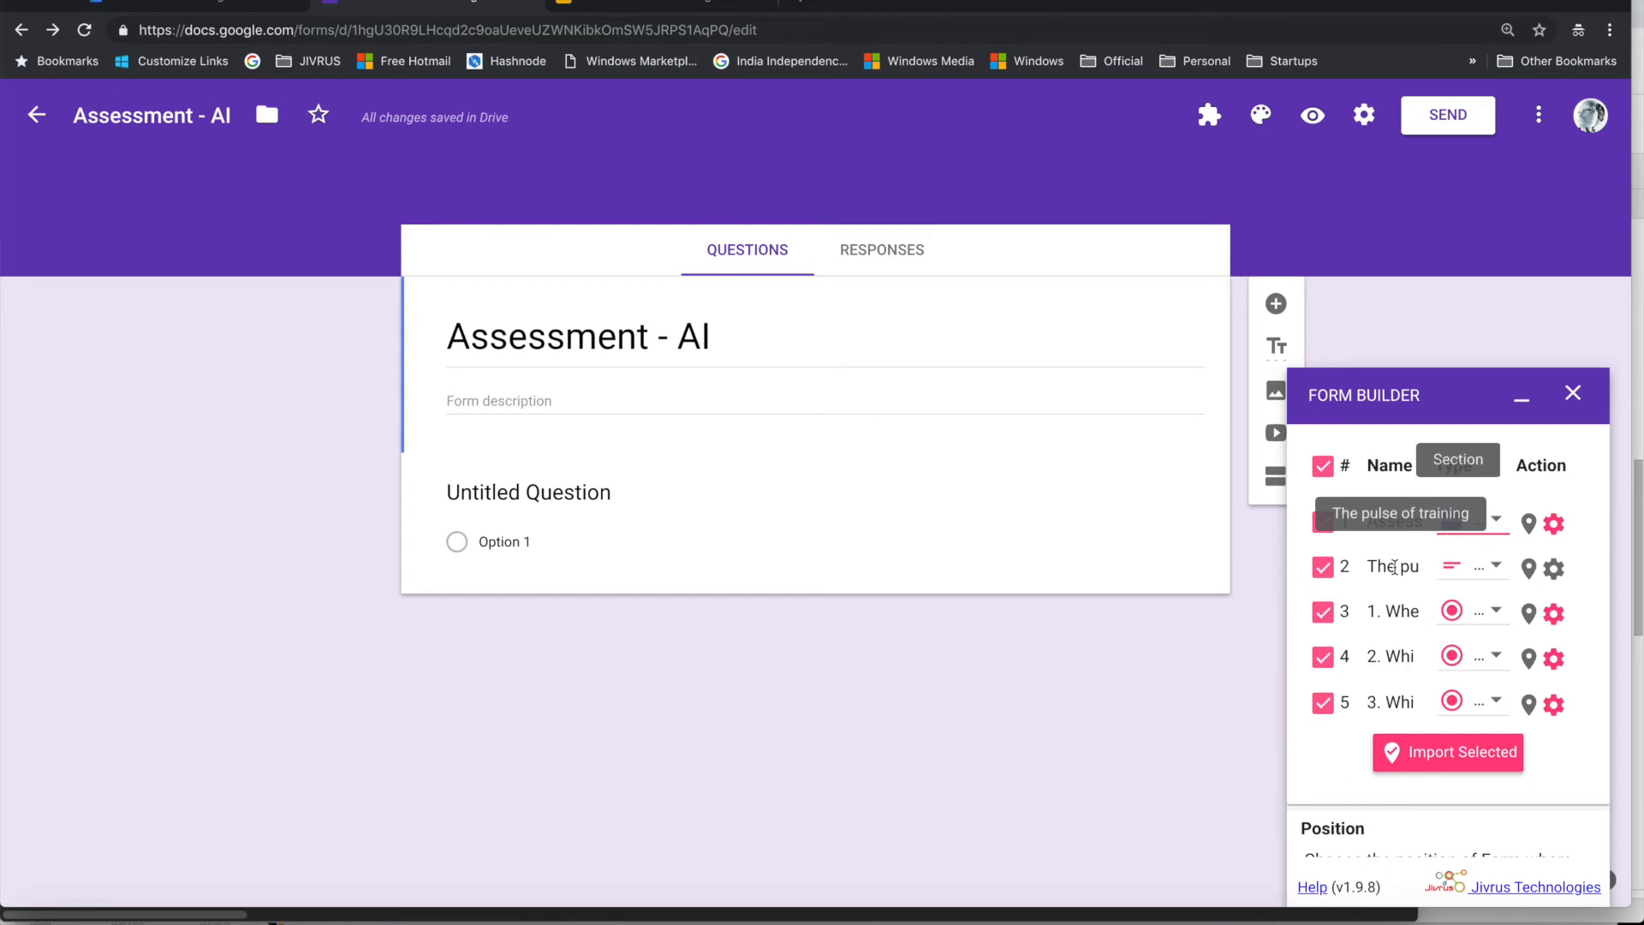
Step: Set the Assessment slide's type to Section and 'The pulse of training' to Title and description
left_click(1468, 523)
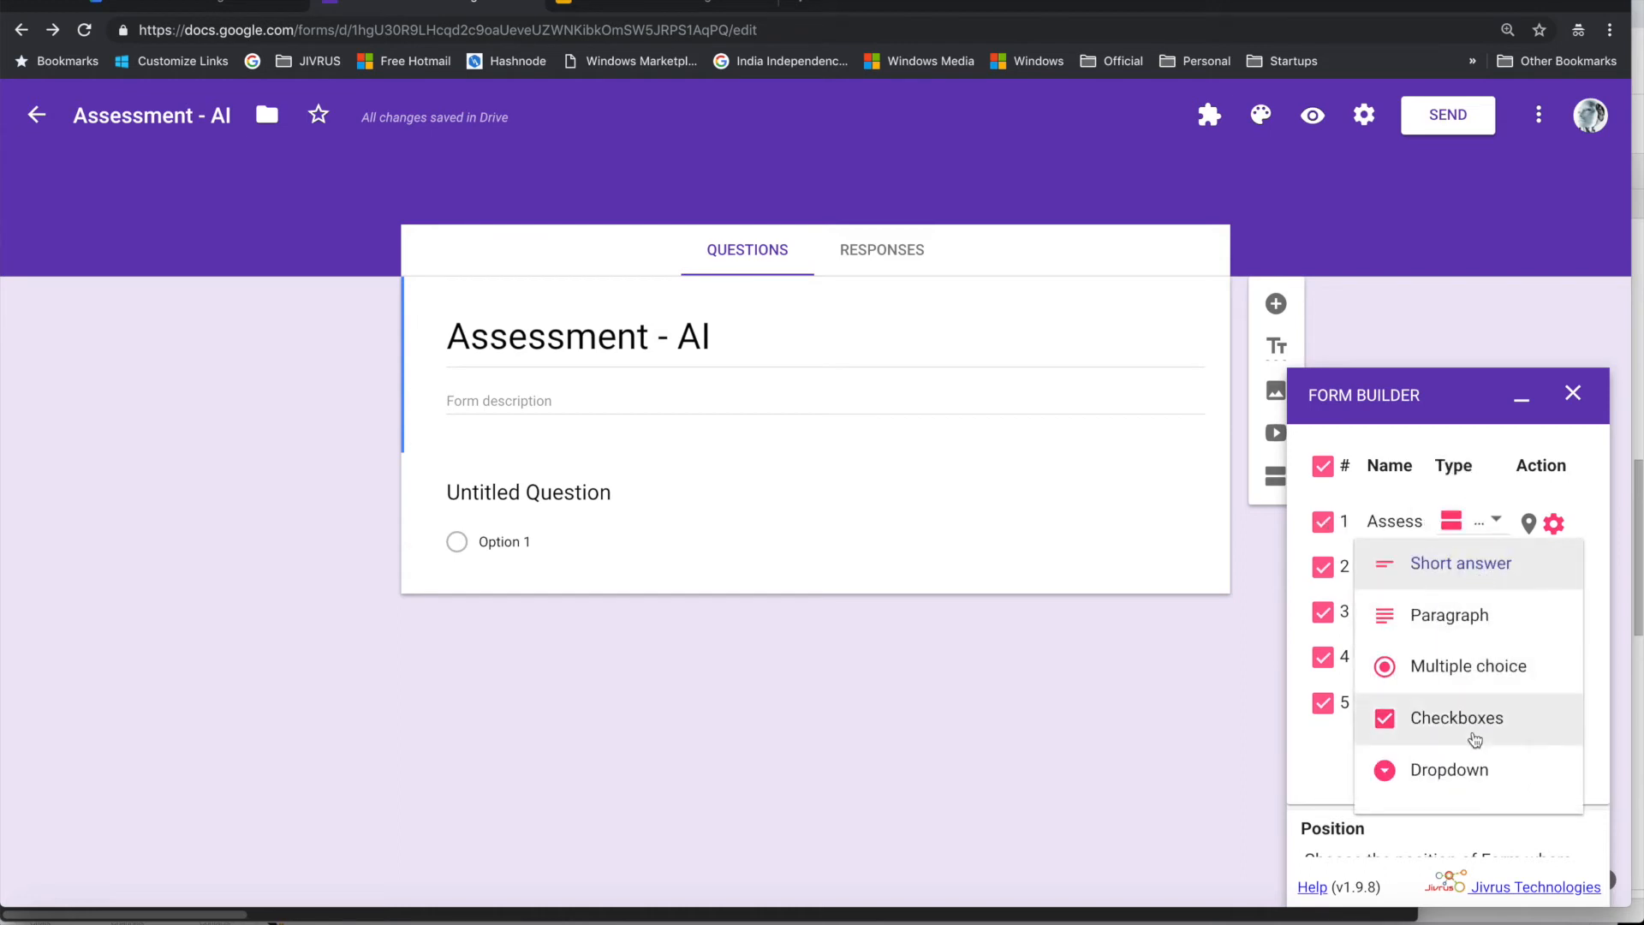
scroll("down", 3)
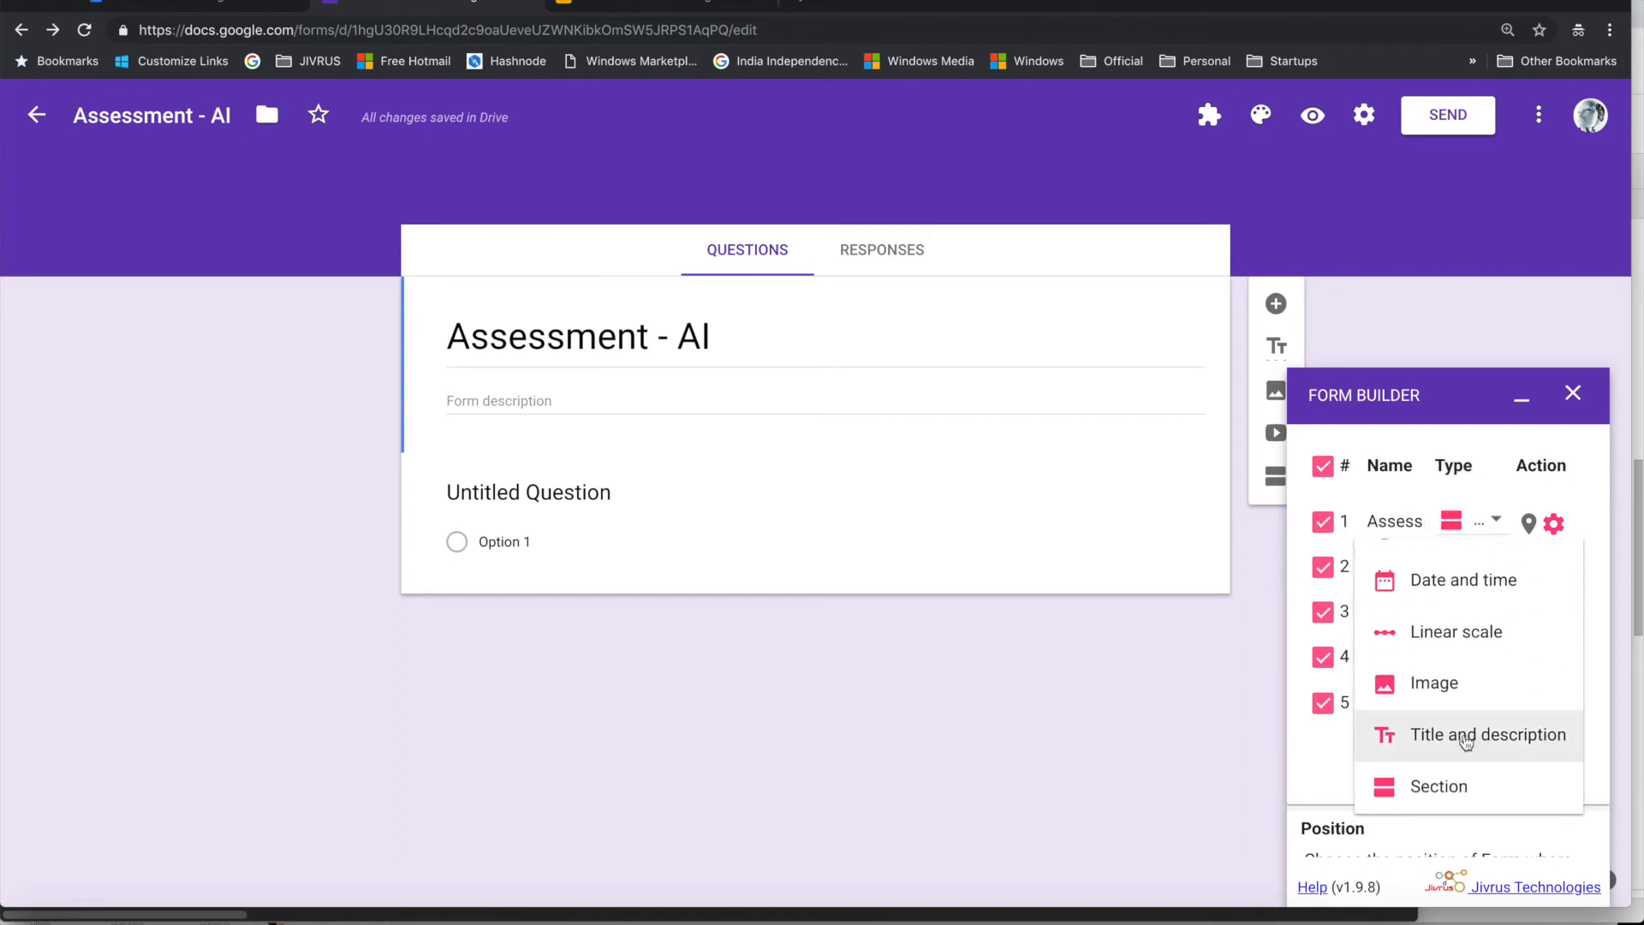
left_click(1468, 734)
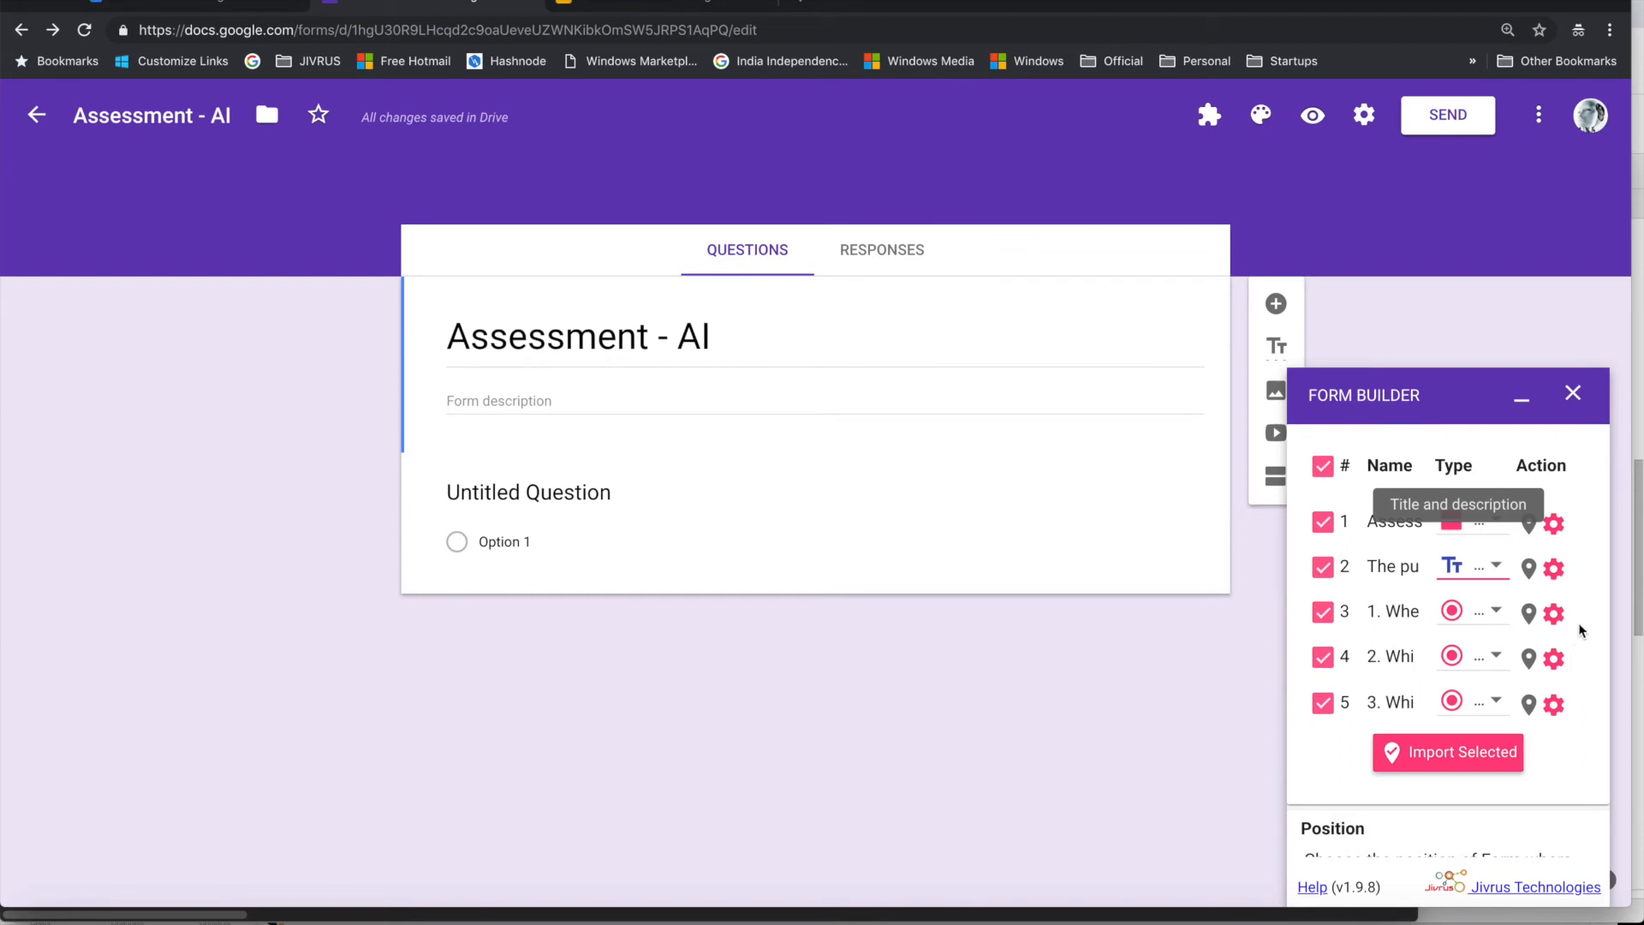
scroll("down", 3)
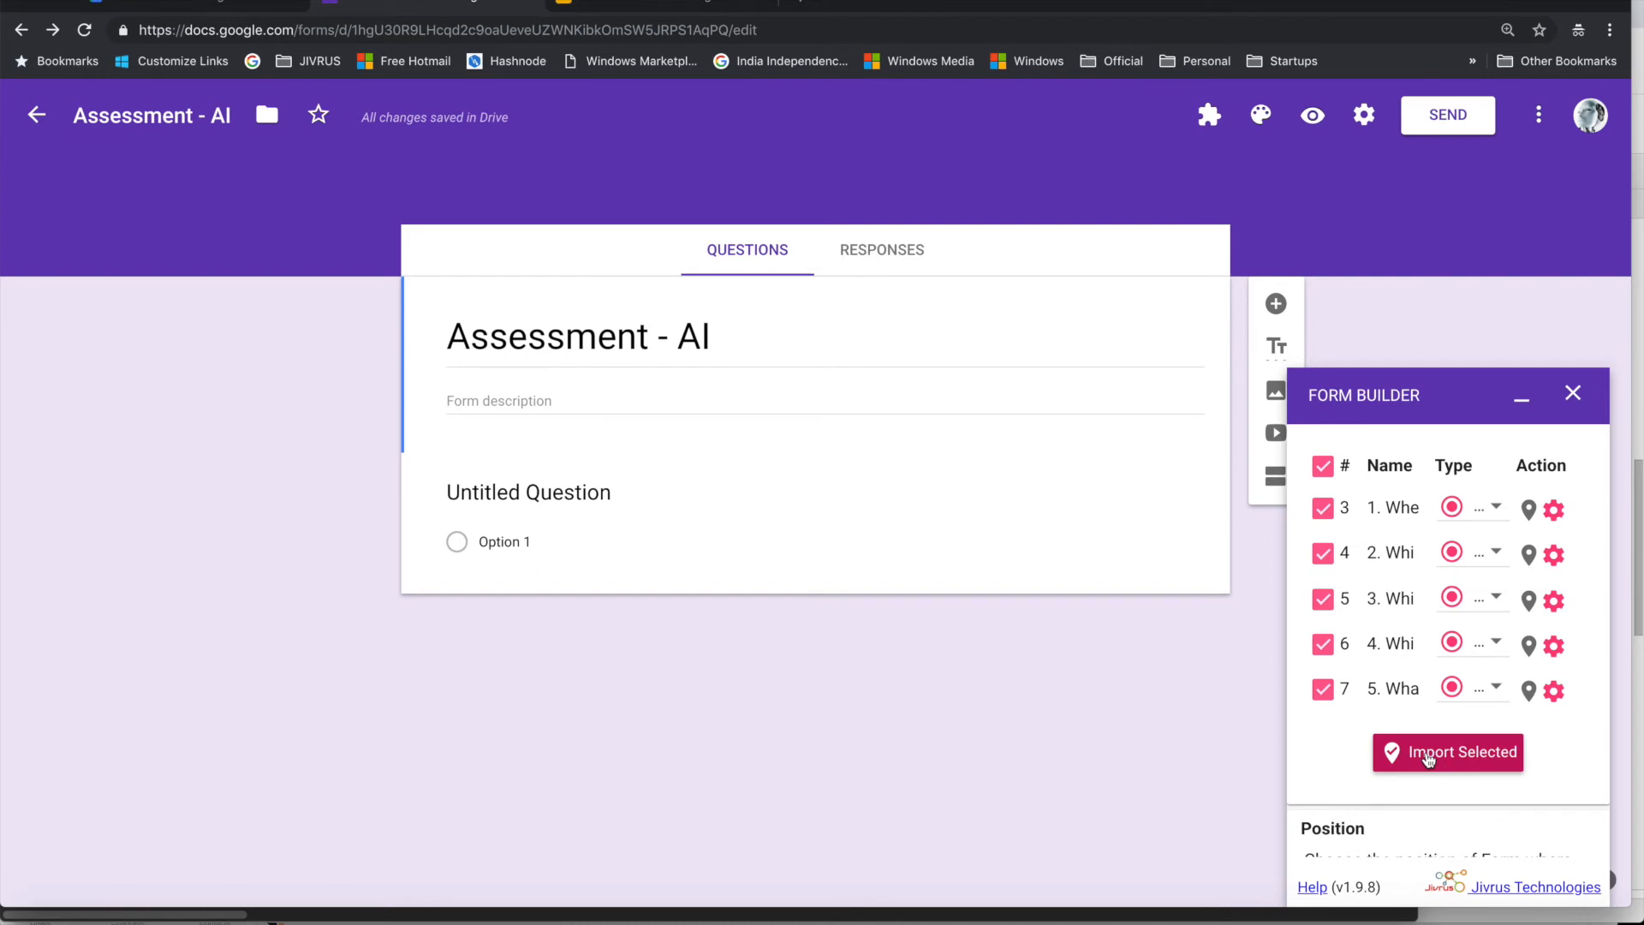
Step: Import the checked slides, scroll through the five new questions, then return to the deck
left_click(1447, 752)
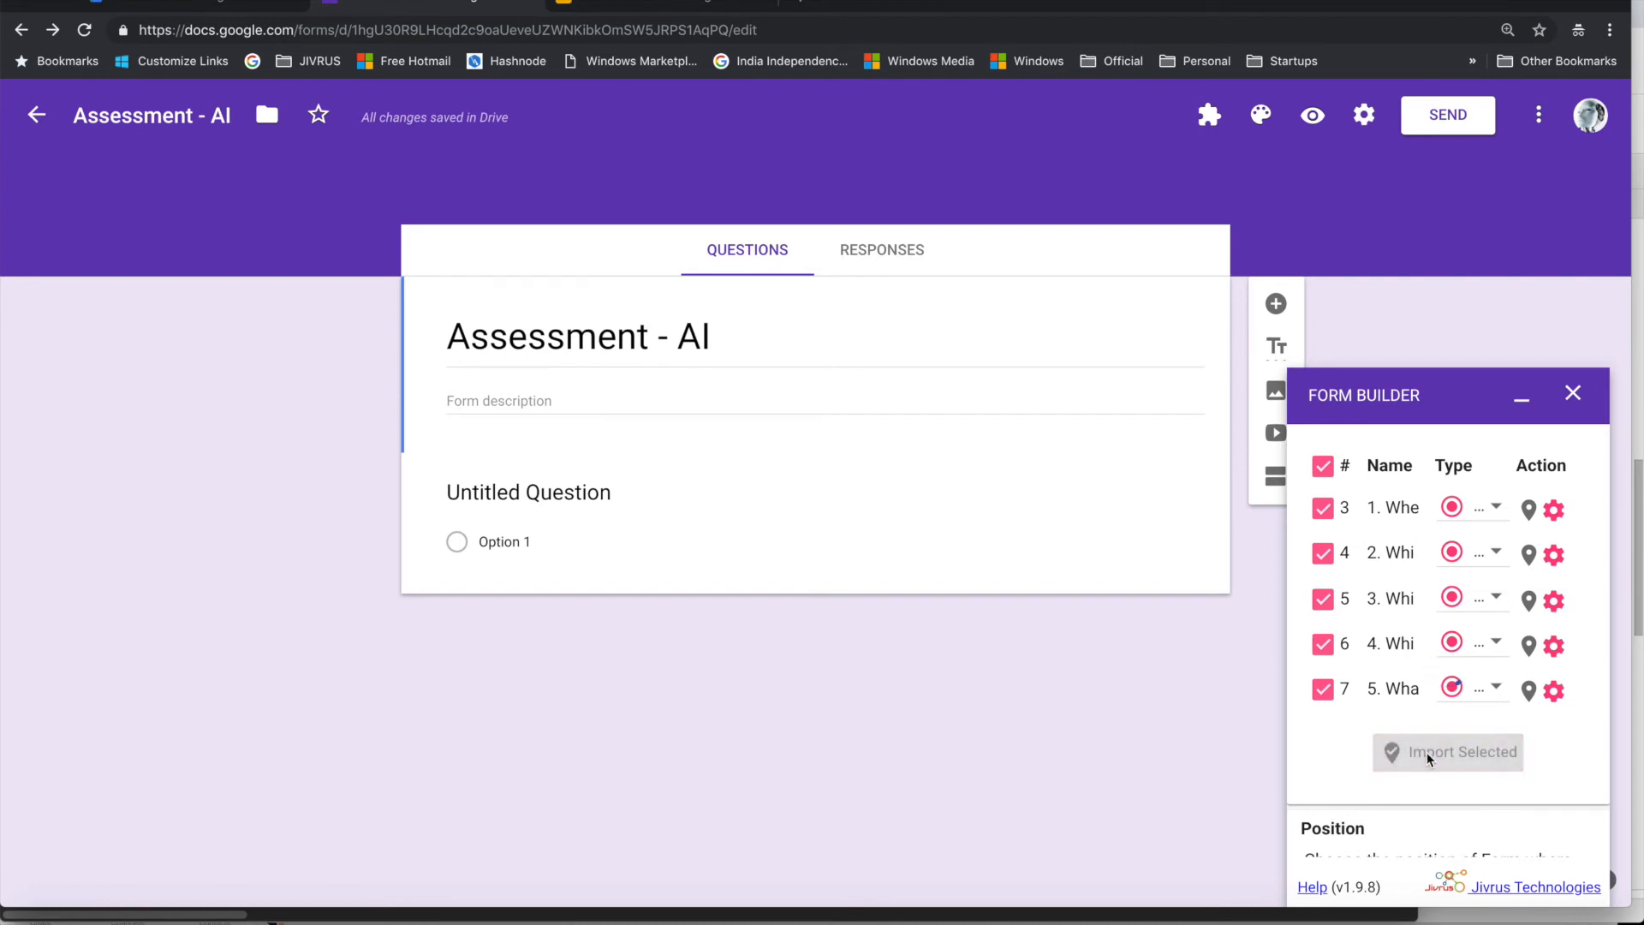
left_click(1448, 752)
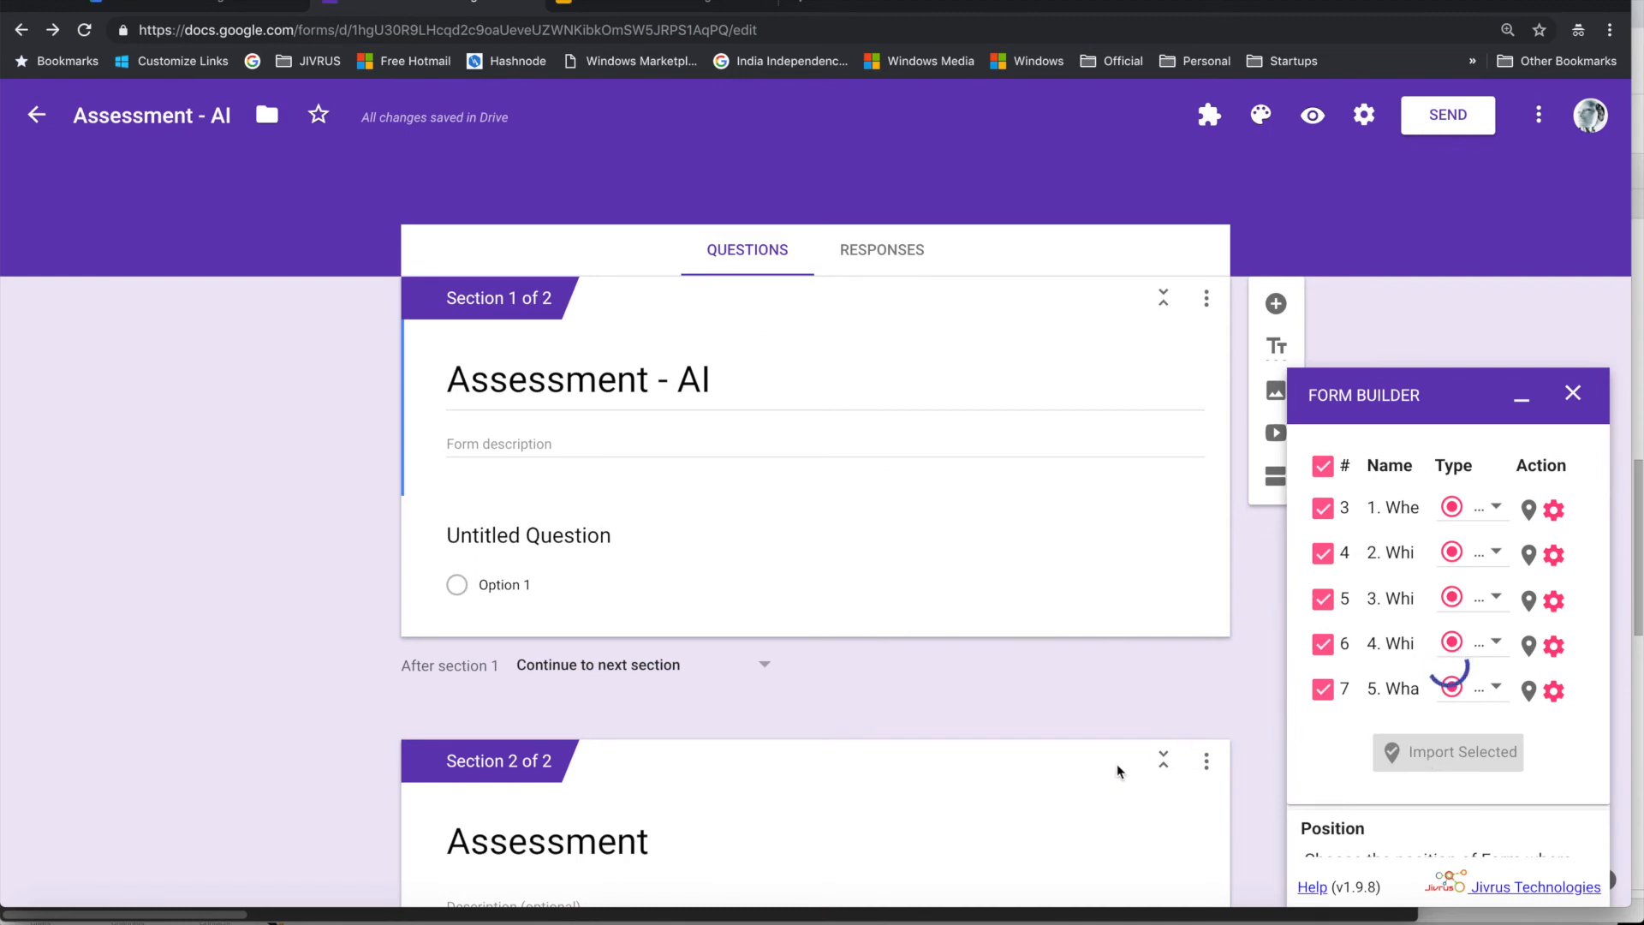
scroll("down", 3)
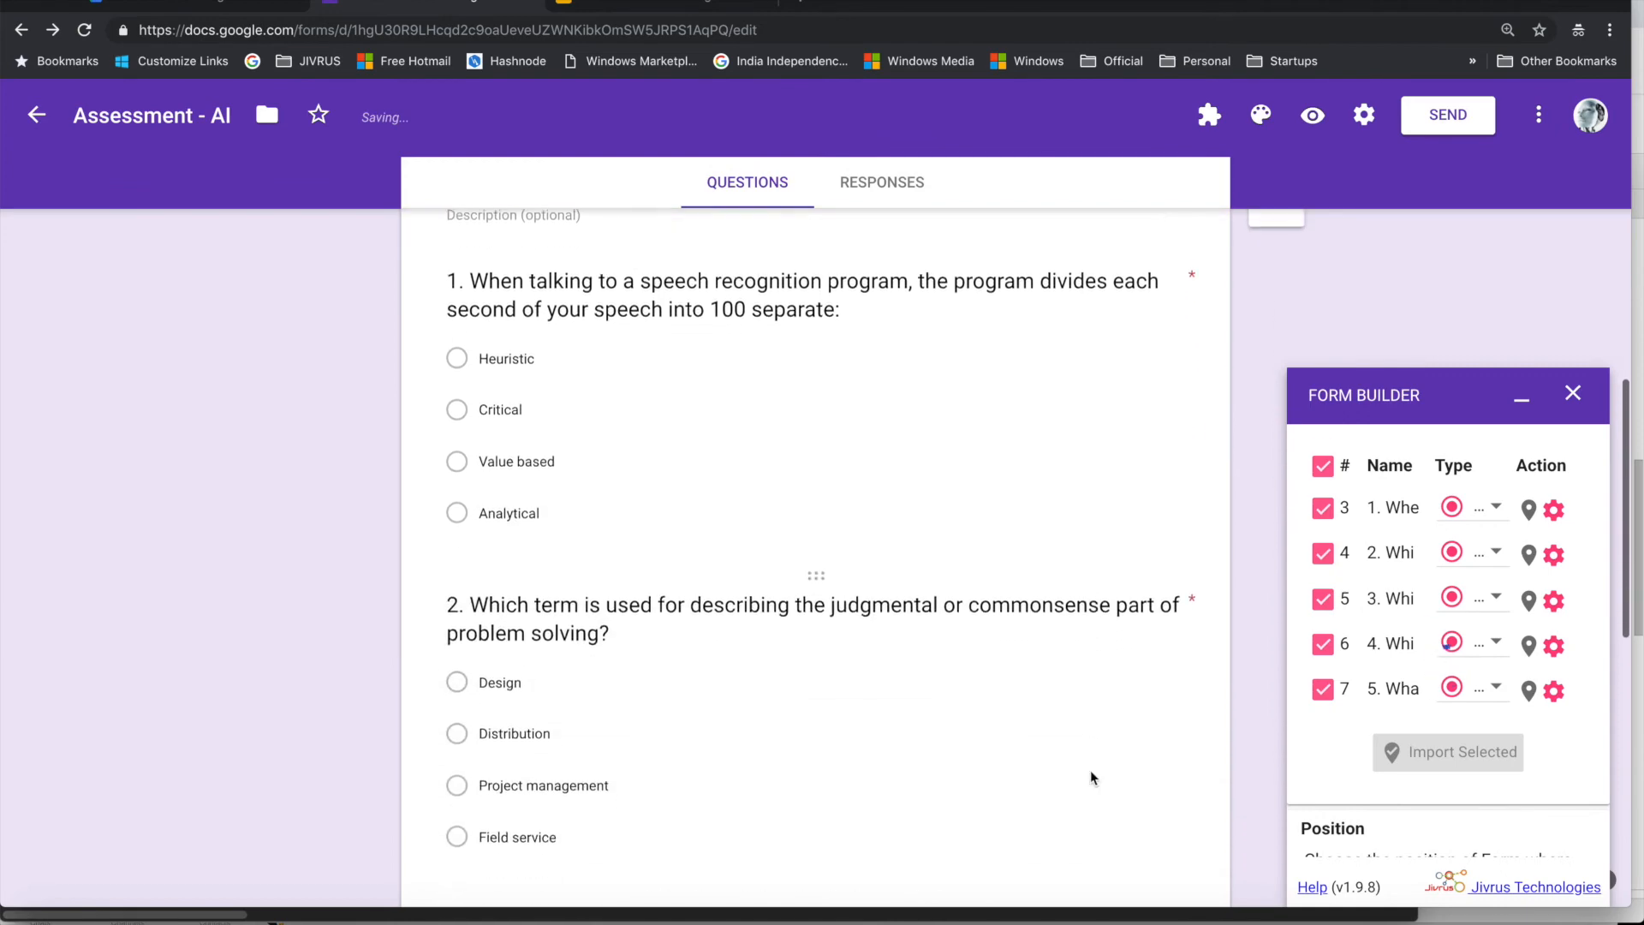
scroll("down", 3)
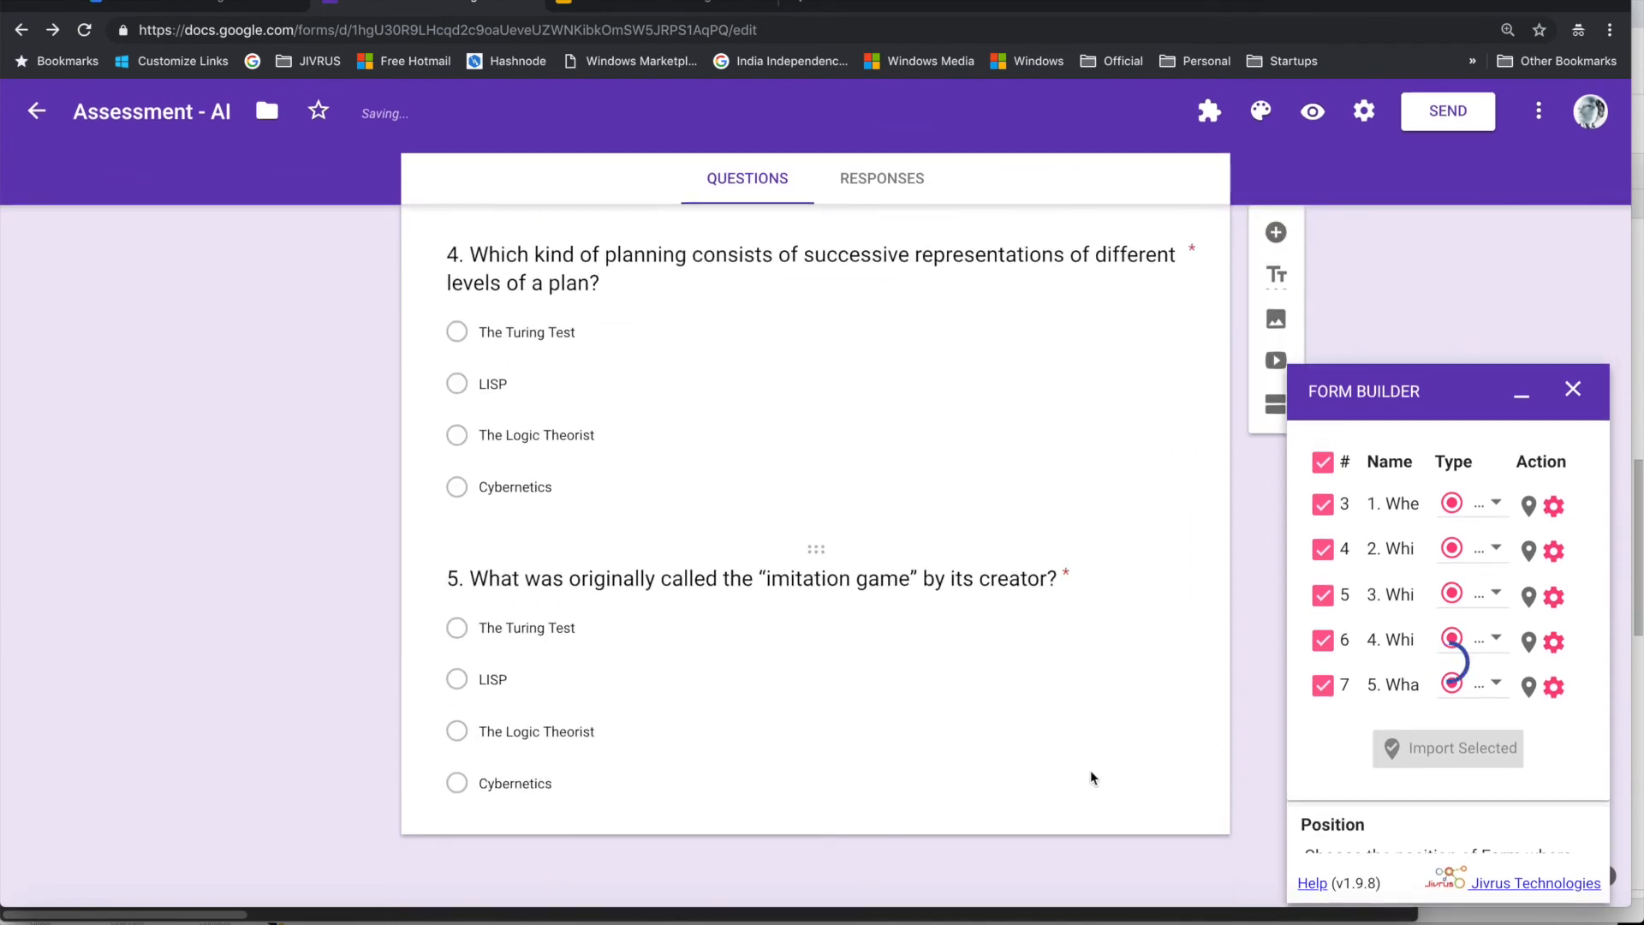
left_click(1448, 748)
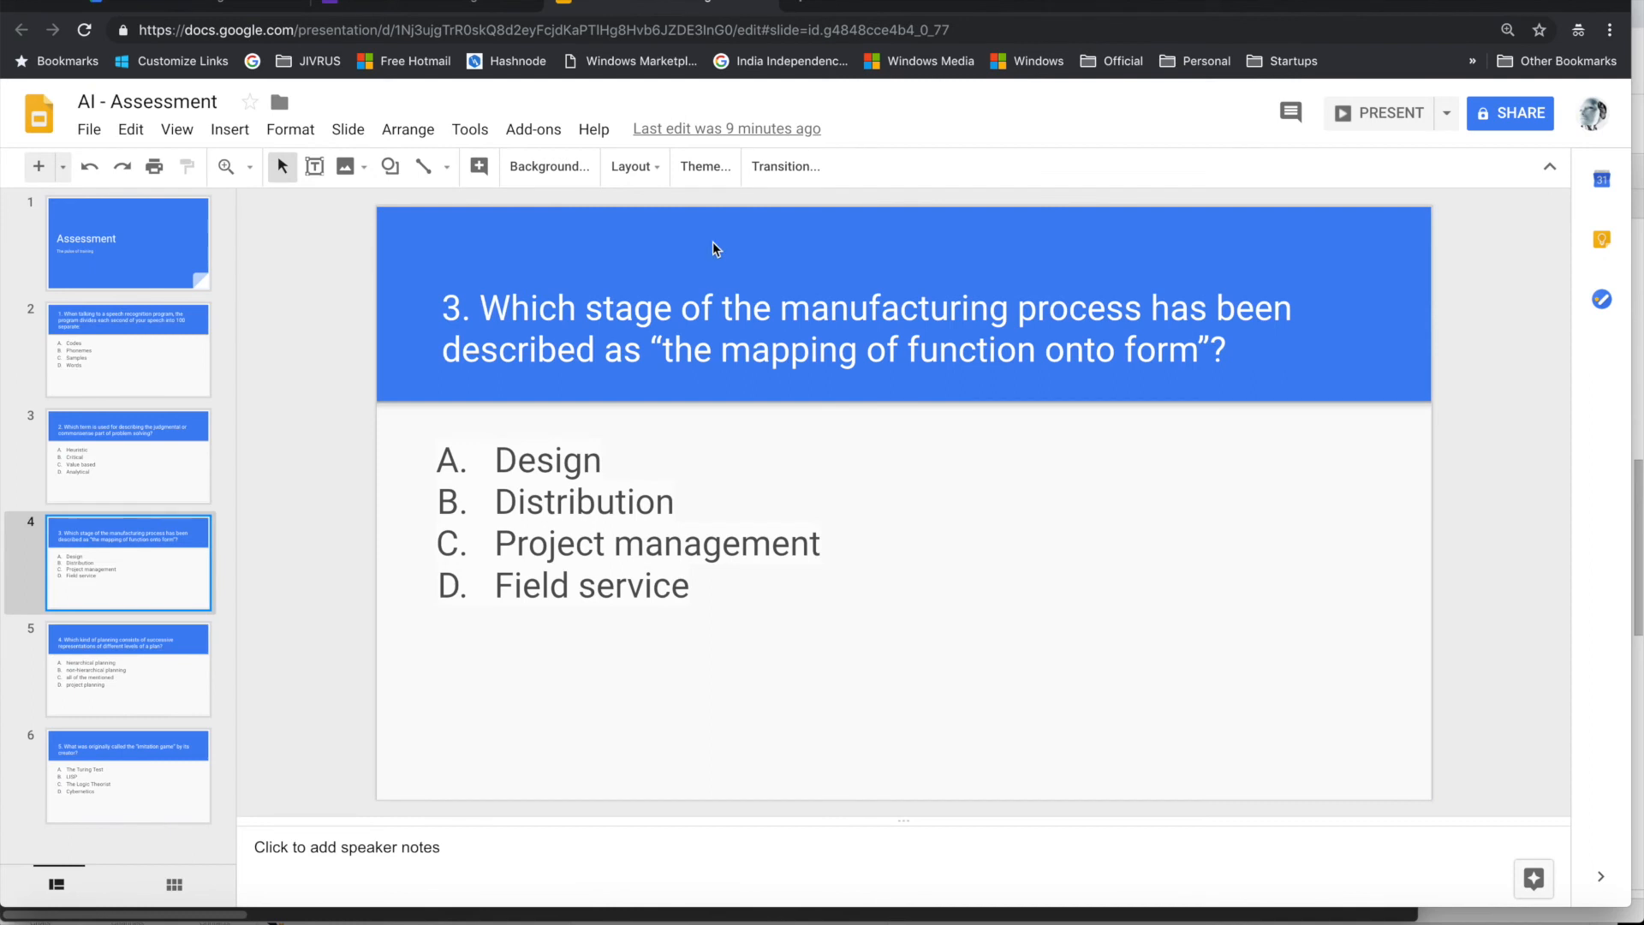
mouse_move(566, 406)
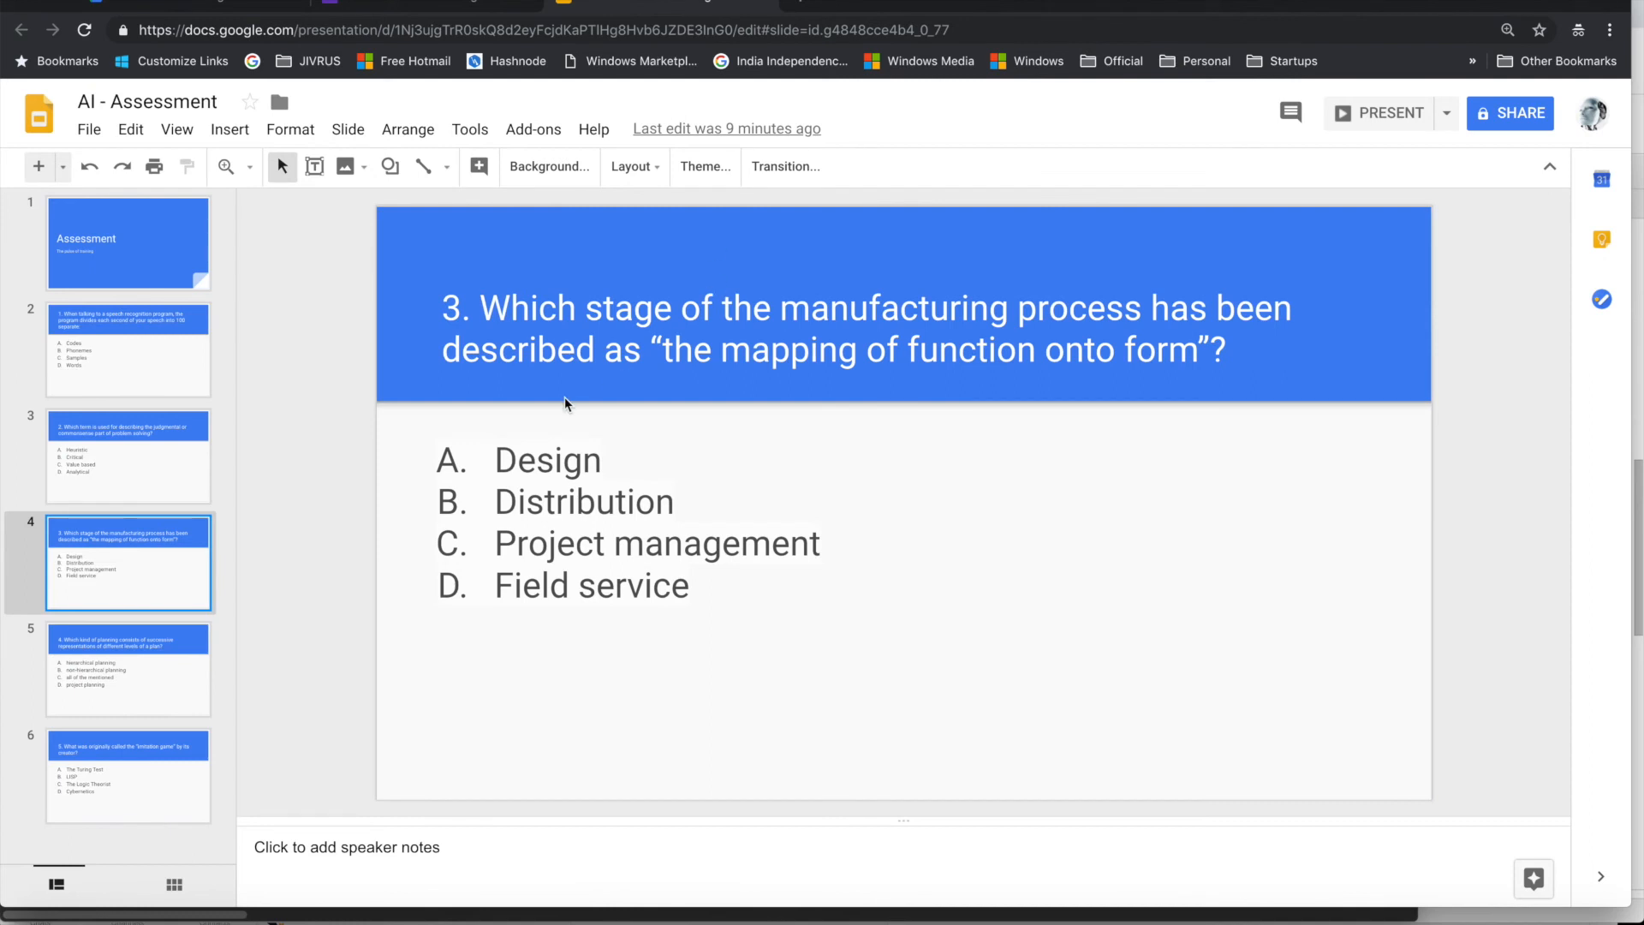